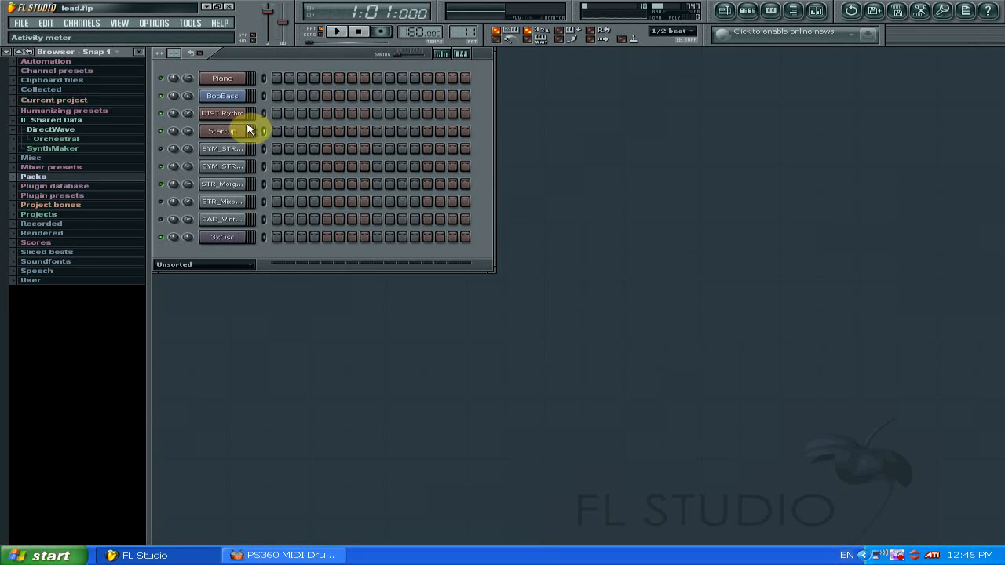
# Show the Startup channel's settings window and preview the current pattern twice with Play/Stop
pyautogui.click(222, 130)
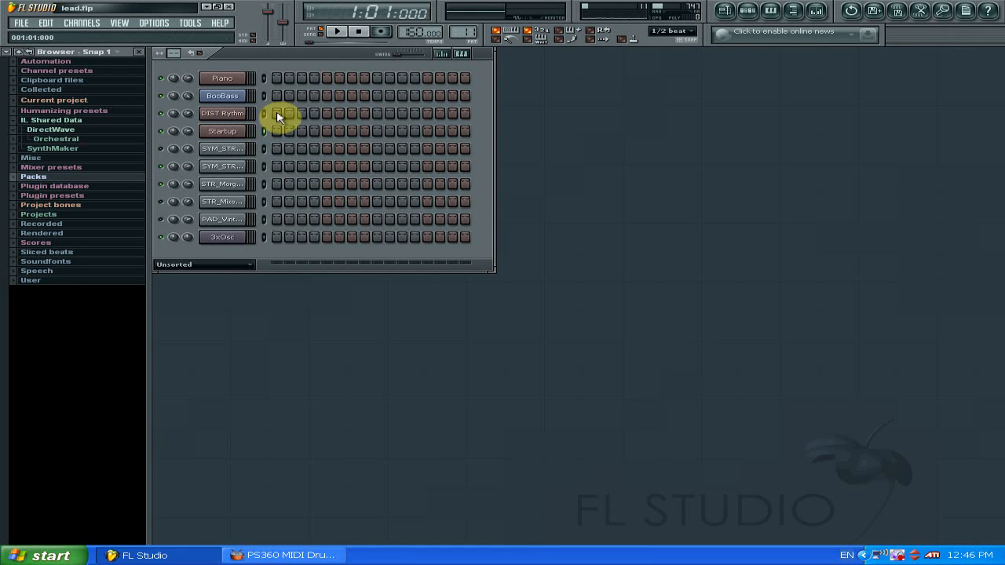
pyautogui.click(221, 130)
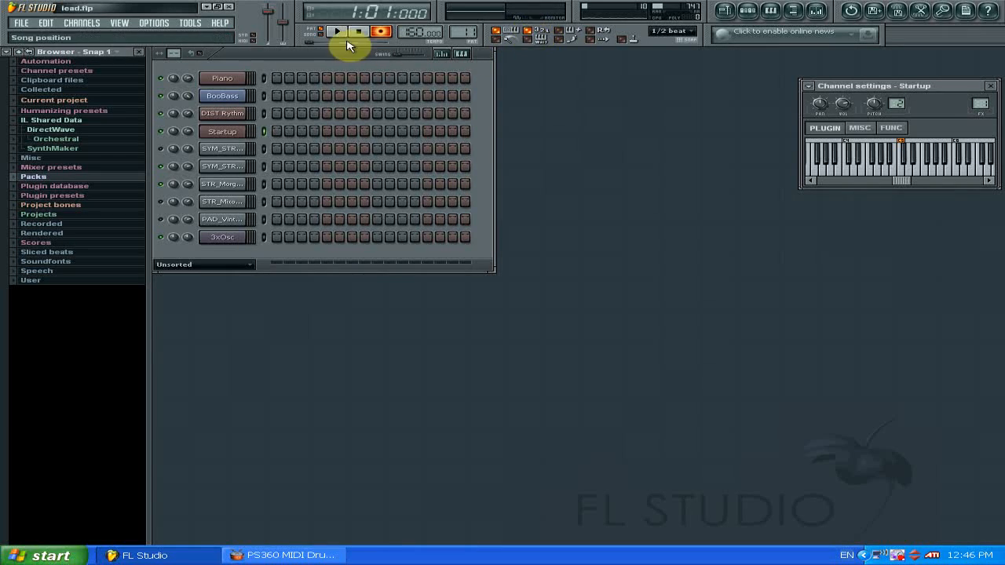
pyautogui.click(357, 32)
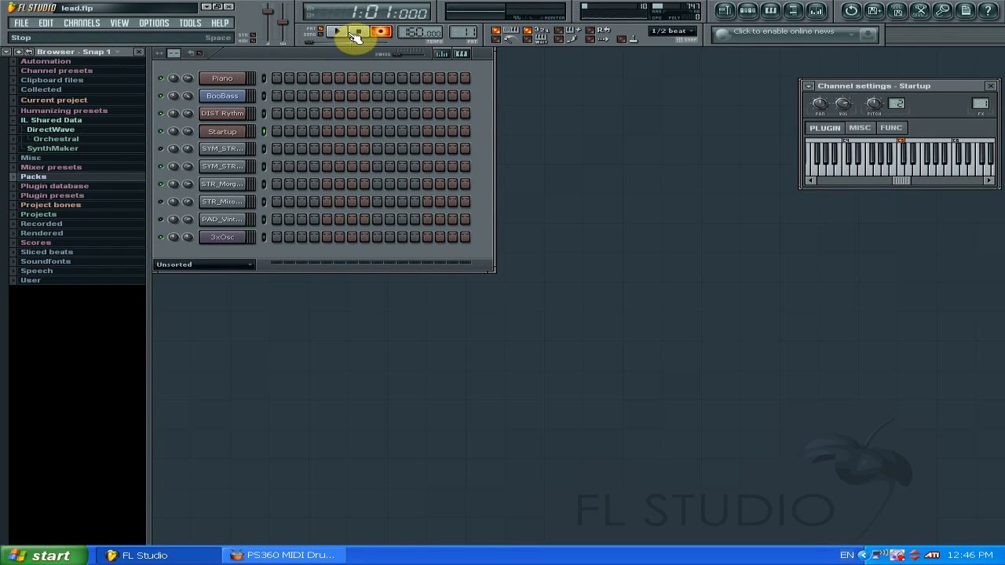
pyautogui.click(336, 32)
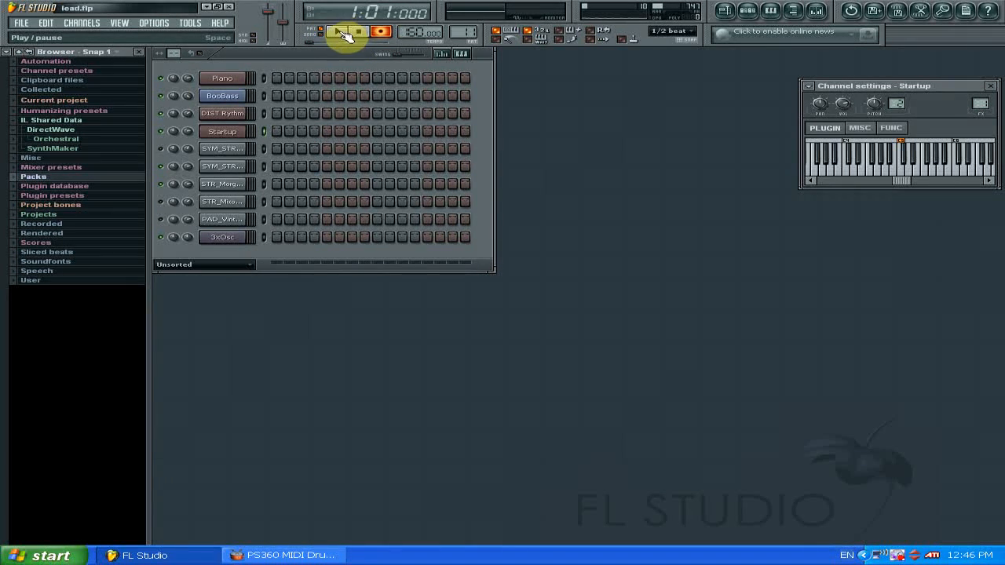
pyautogui.click(339, 32)
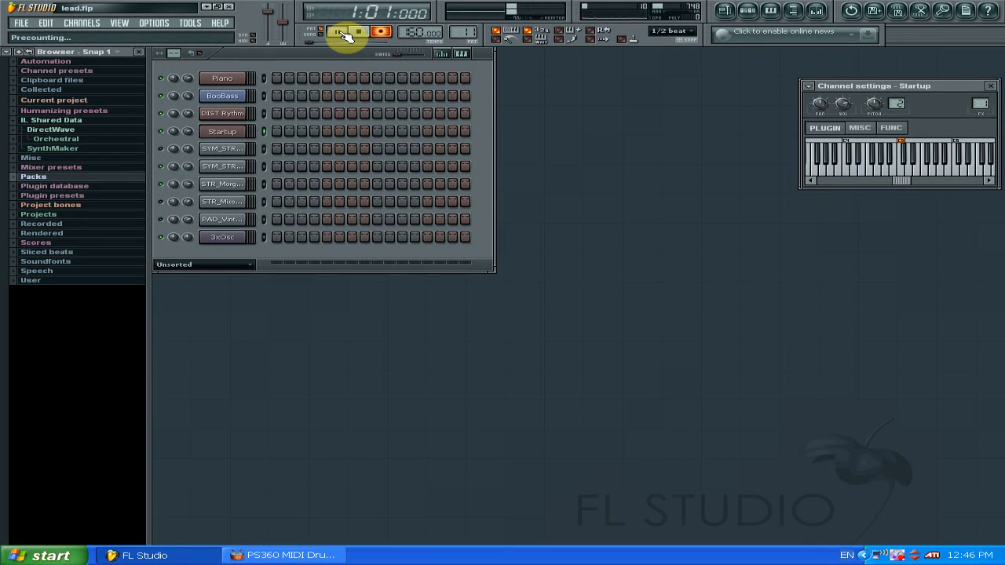
pyautogui.click(339, 32)
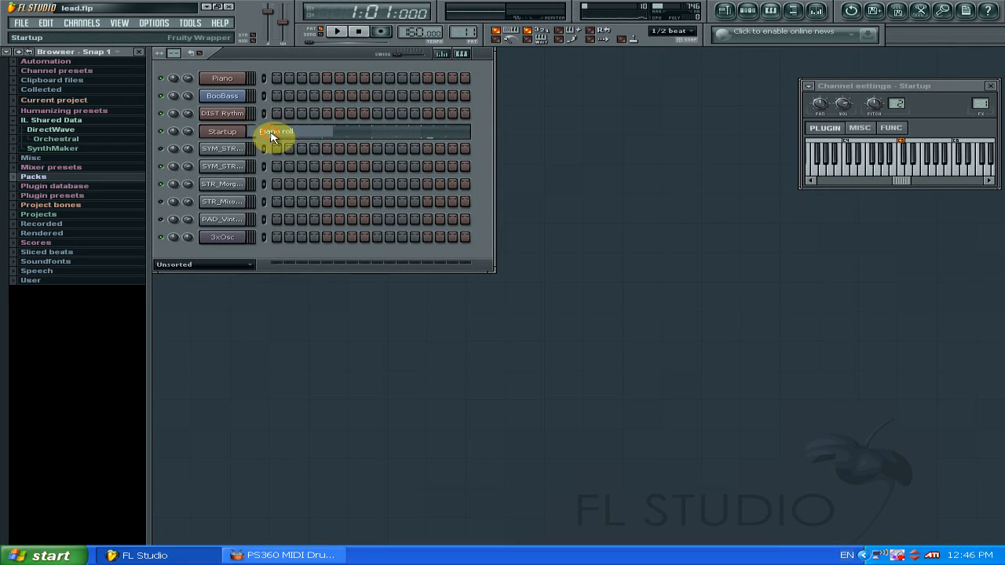
# Show the Startup channel's notes in the Piano roll and play them back once
pyautogui.click(336, 32)
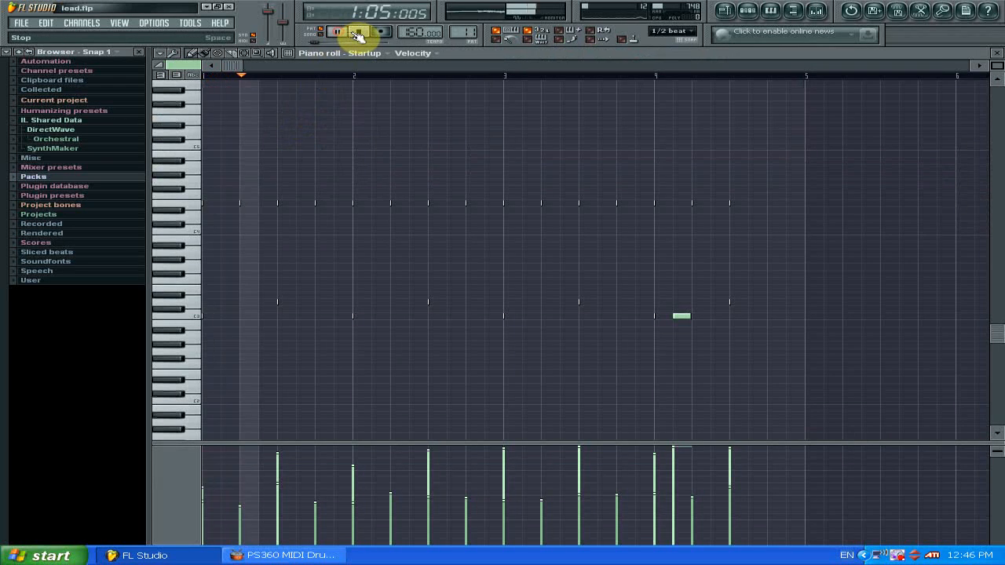
pyautogui.click(355, 32)
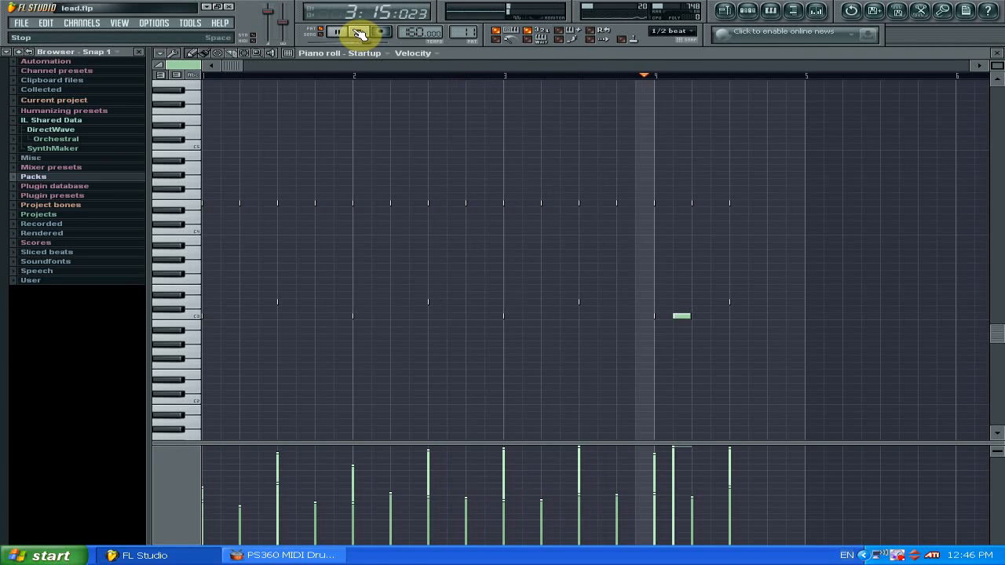
pyautogui.click(336, 31)
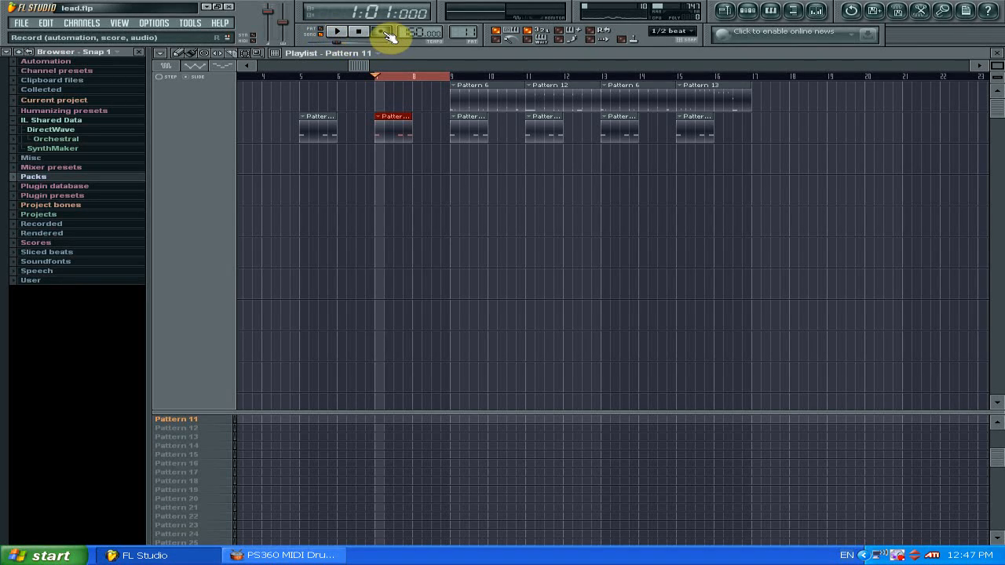
# Show the Playlist with Pattern 11 and play the song arrangement in song mode, then stop
pyautogui.click(380, 31)
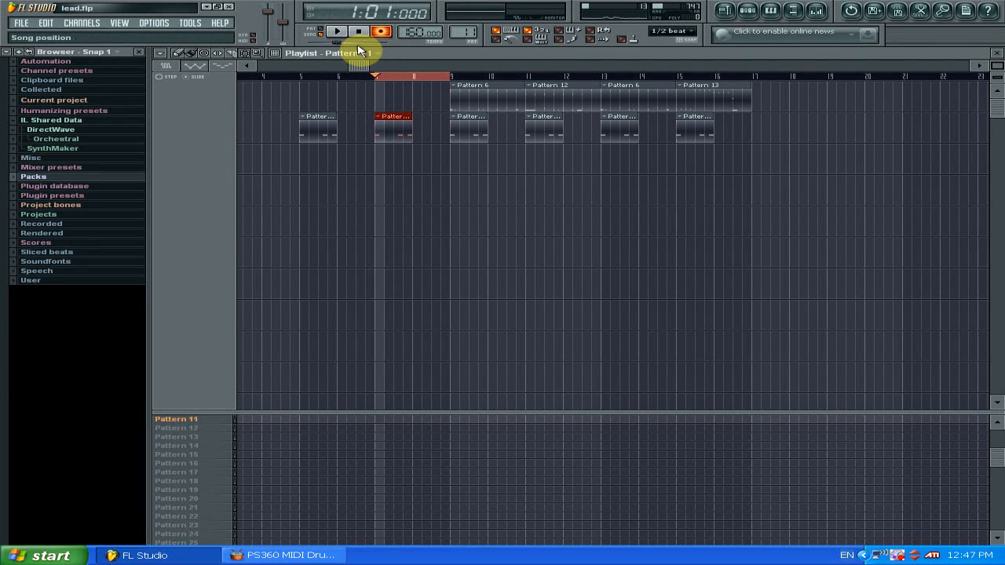
pyautogui.click(337, 32)
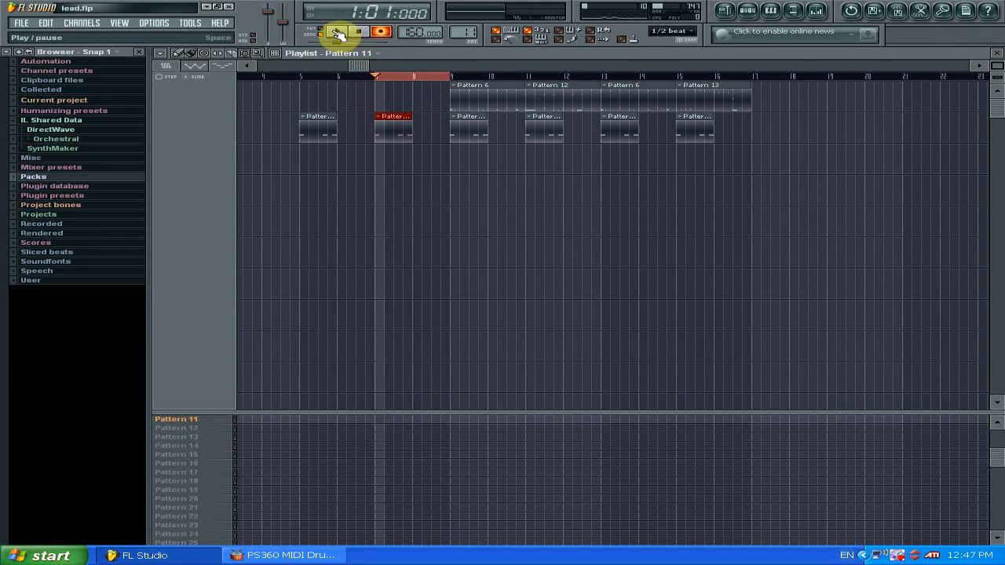
pyautogui.click(337, 31)
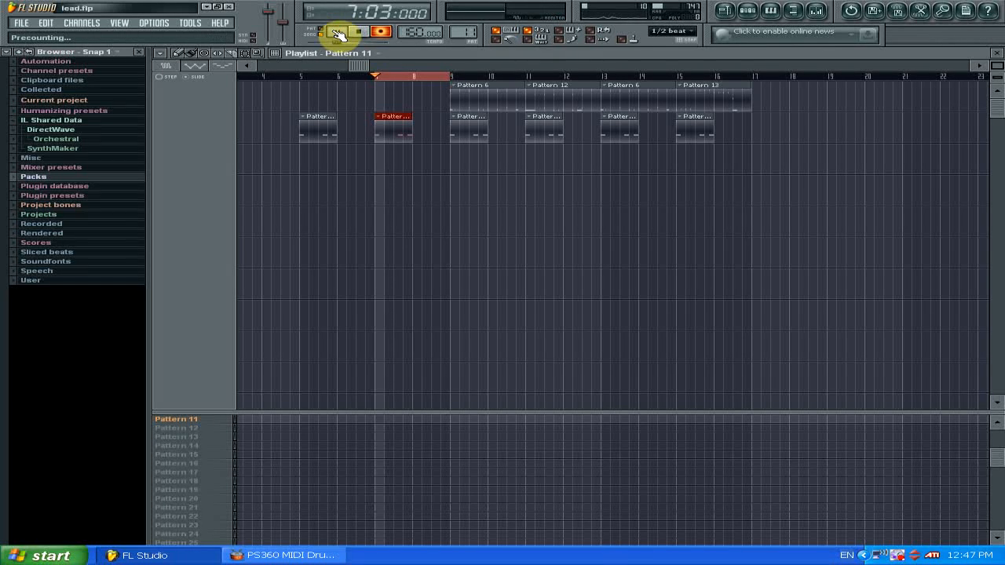
pyautogui.click(339, 32)
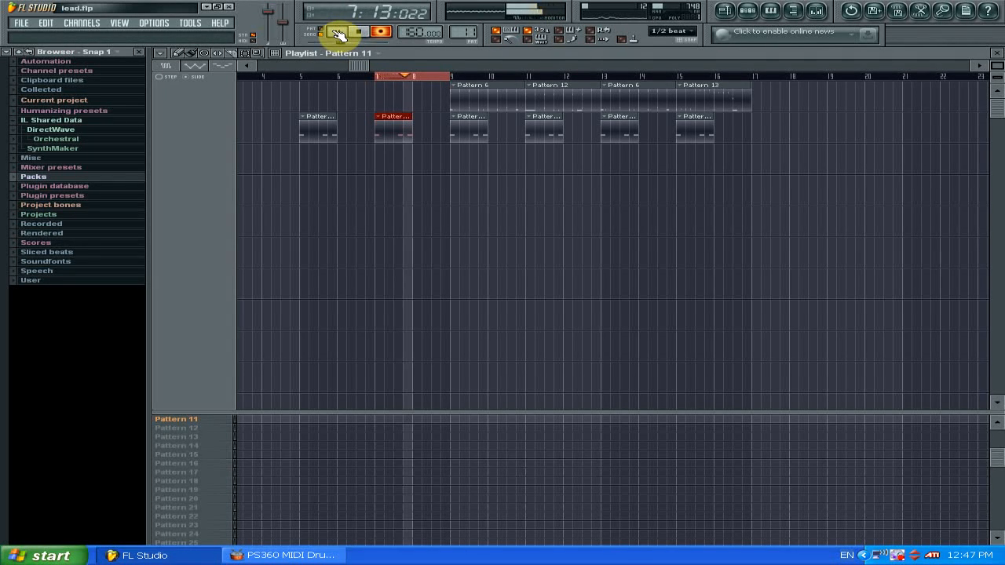
pyautogui.click(361, 32)
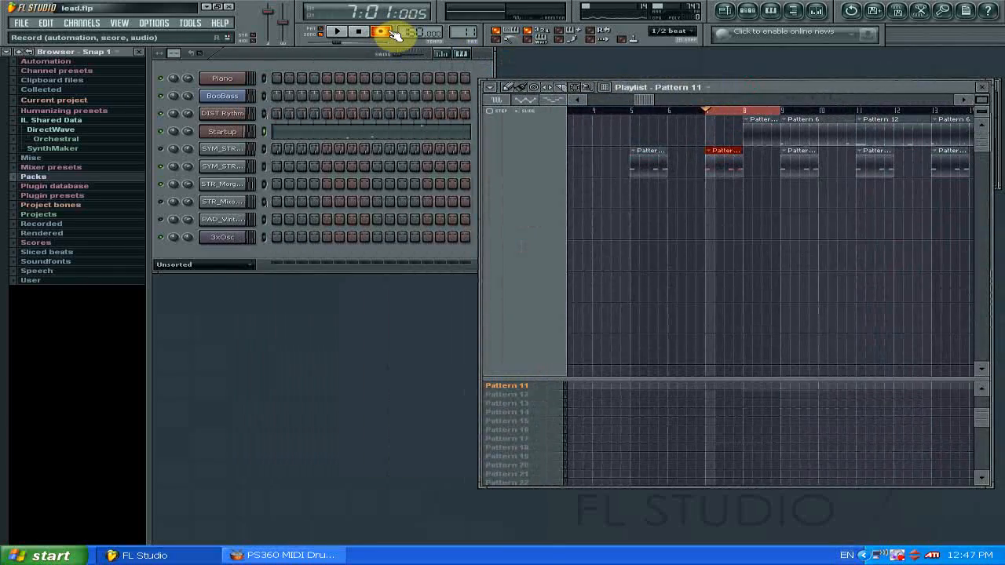
# Play and stop the whole-song arrangement a few times, then close the Playlist
pyautogui.click(380, 31)
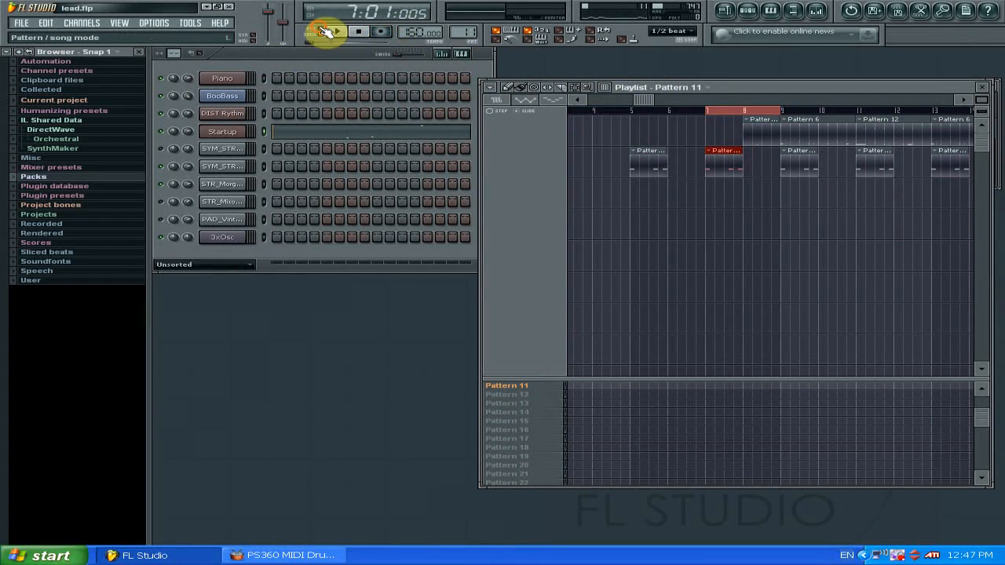
pyautogui.click(358, 32)
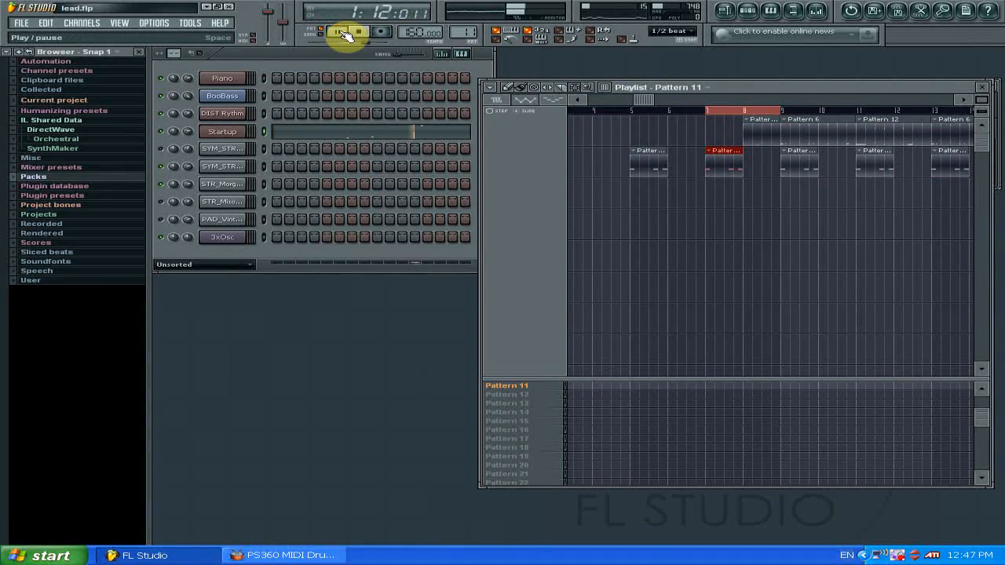
pyautogui.click(358, 31)
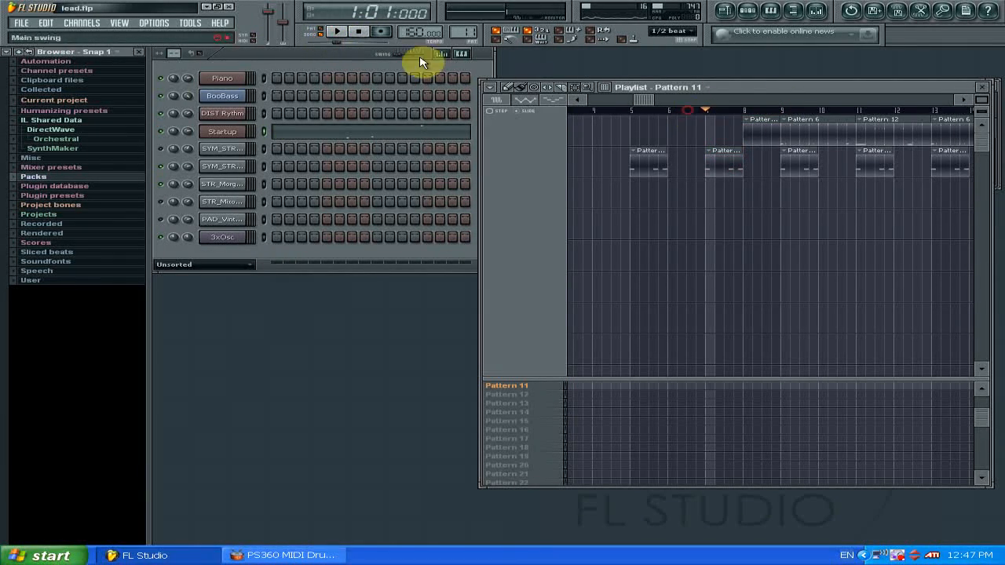
pyautogui.click(336, 32)
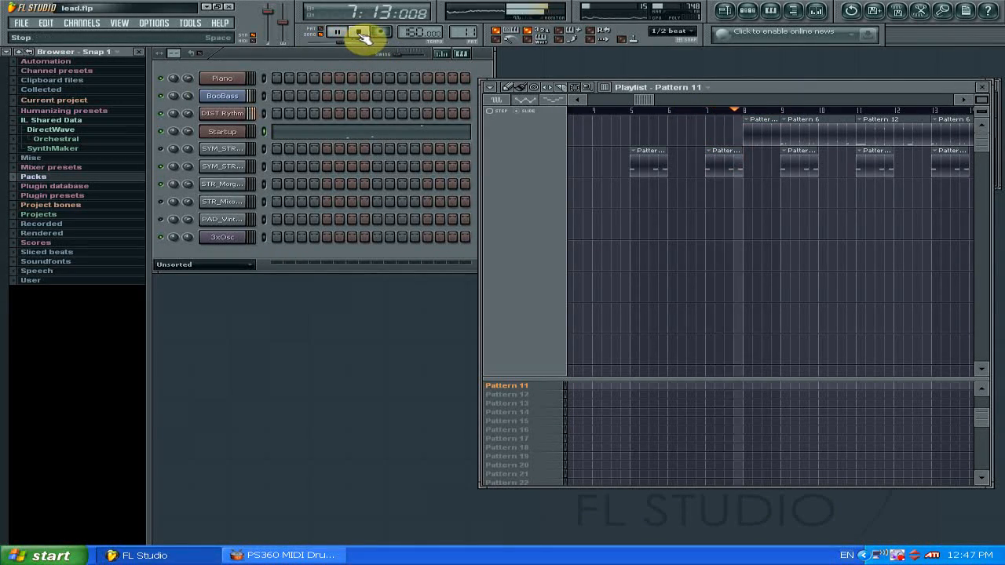
pyautogui.click(359, 32)
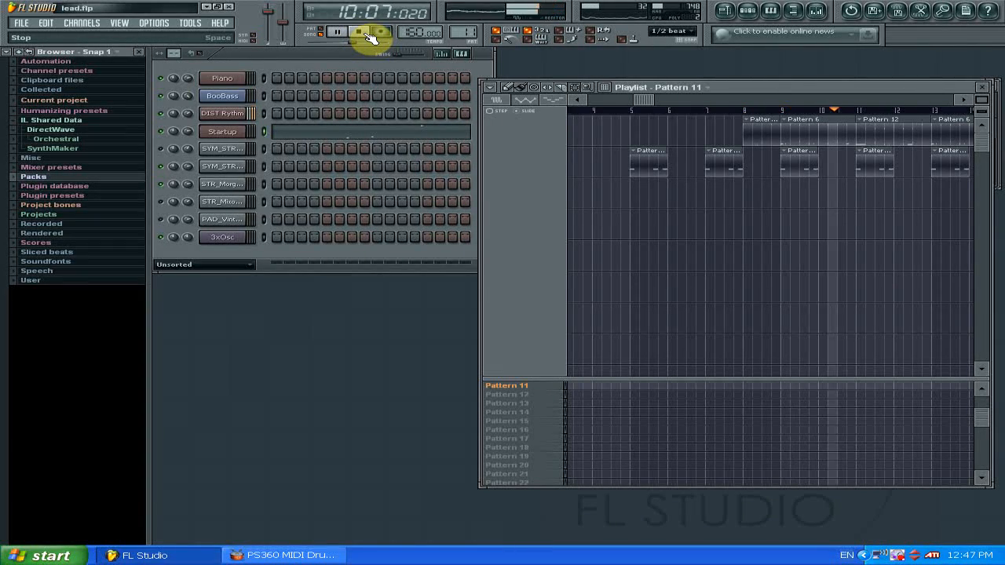
pyautogui.click(358, 31)
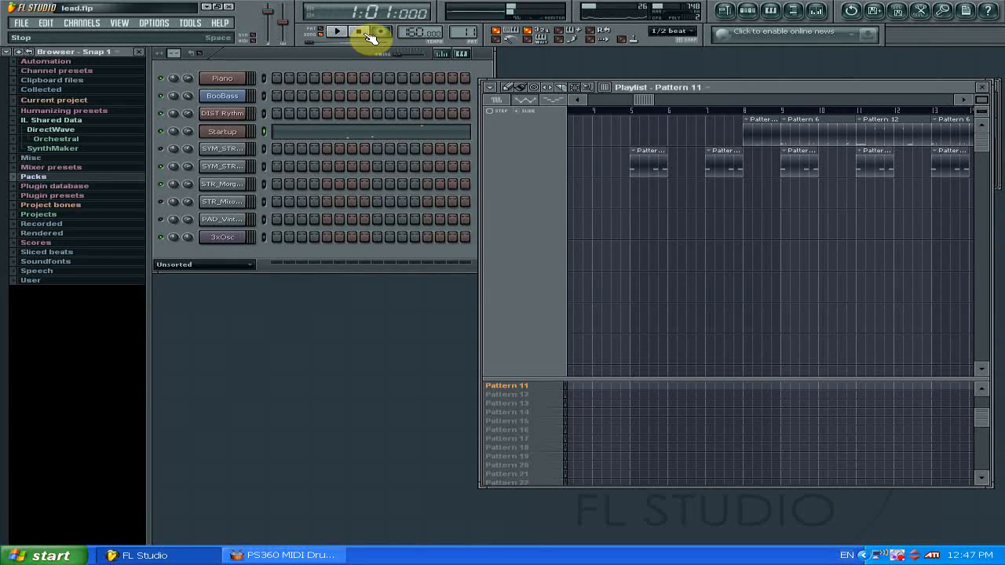
pyautogui.click(336, 32)
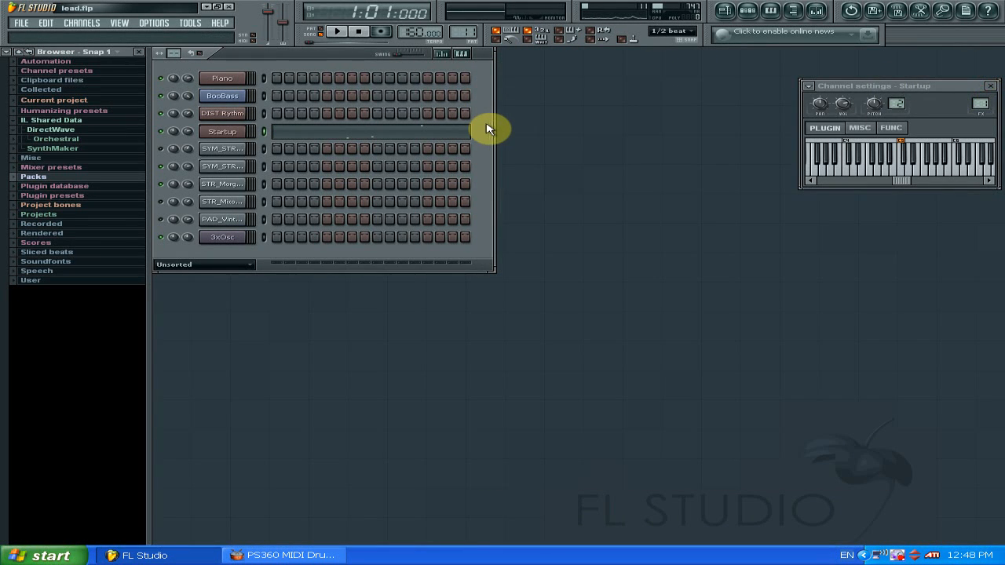
pyautogui.click(223, 132)
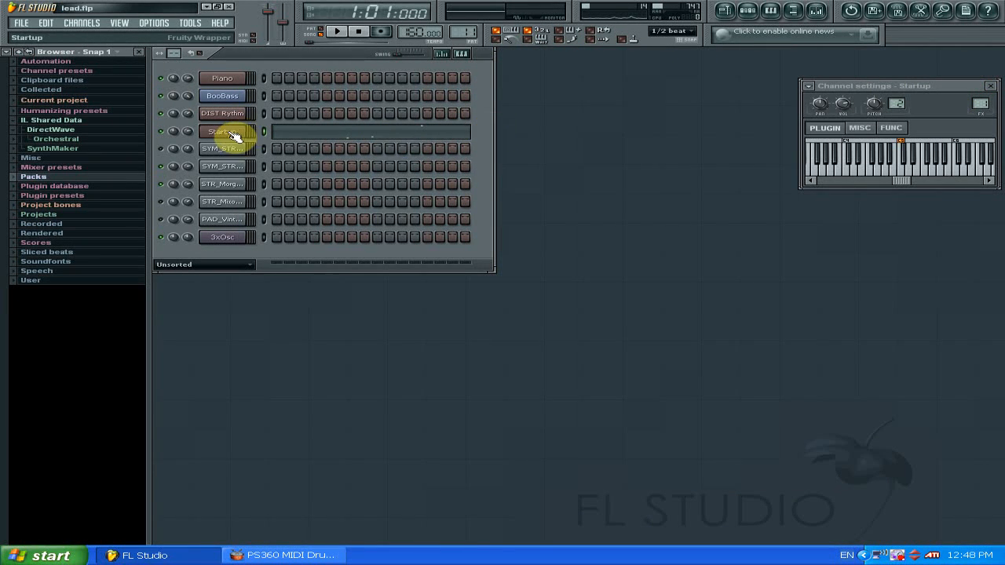
pyautogui.doubleClick(223, 132)
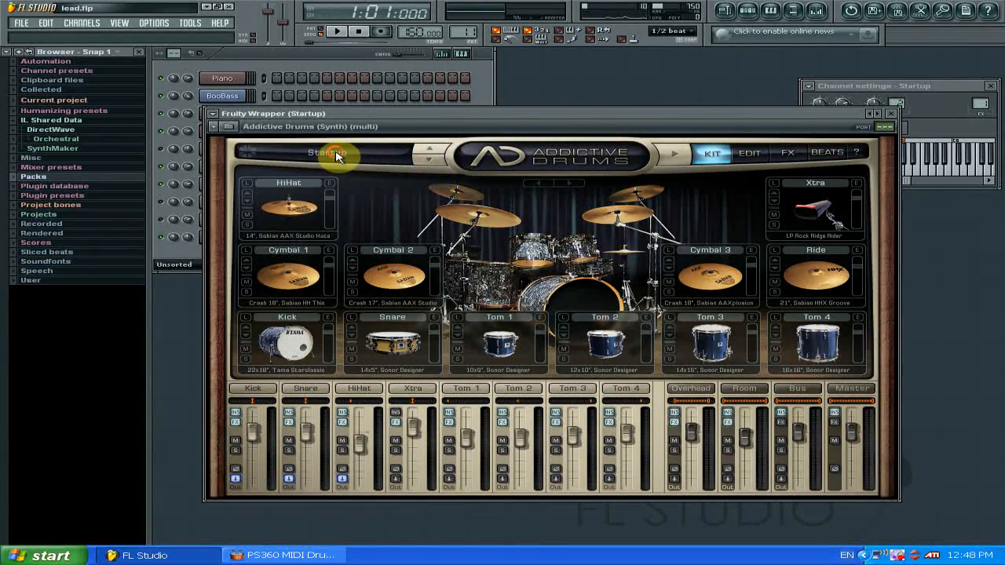
pyautogui.click(328, 152)
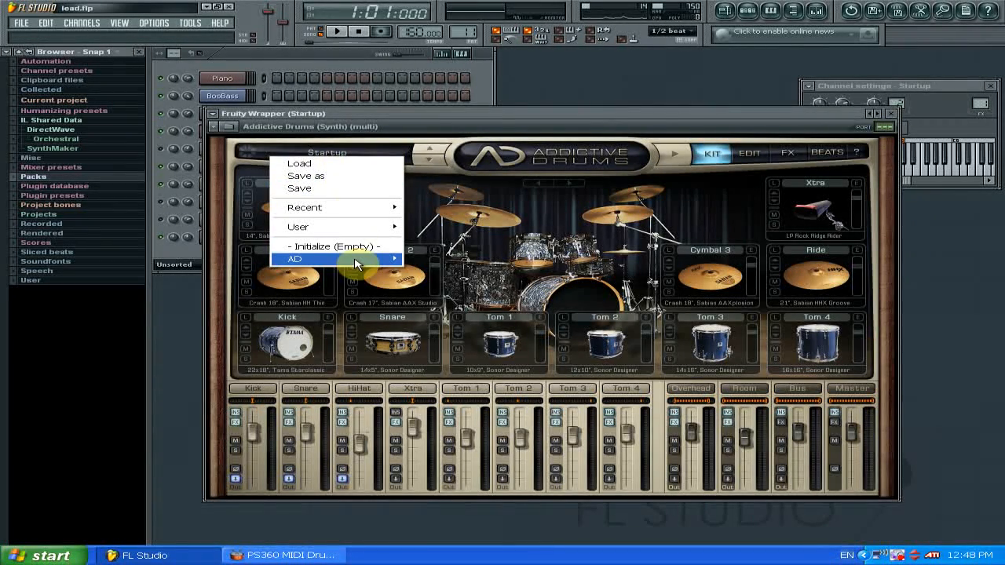
pyautogui.moveTo(442, 282)
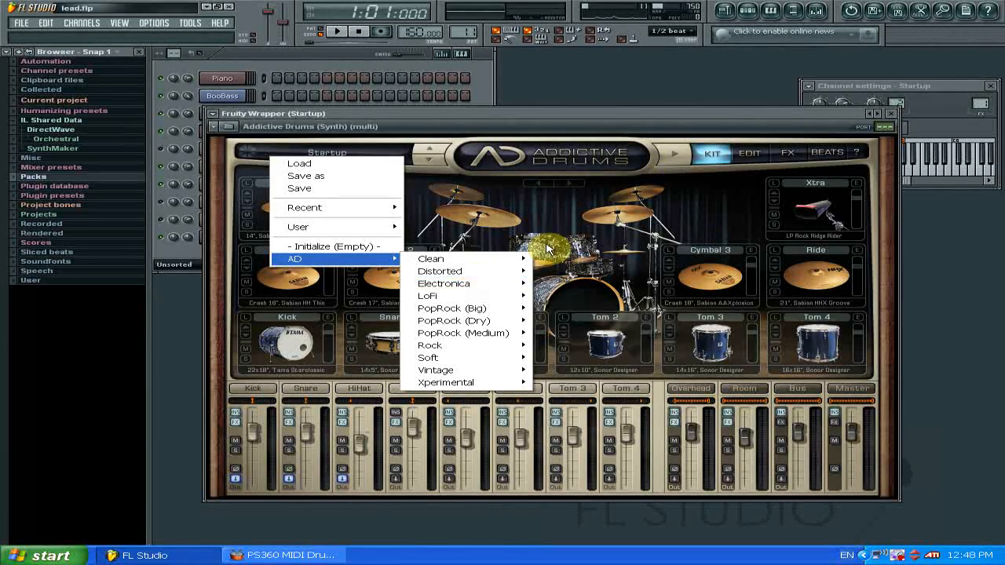
pyautogui.moveTo(453, 307)
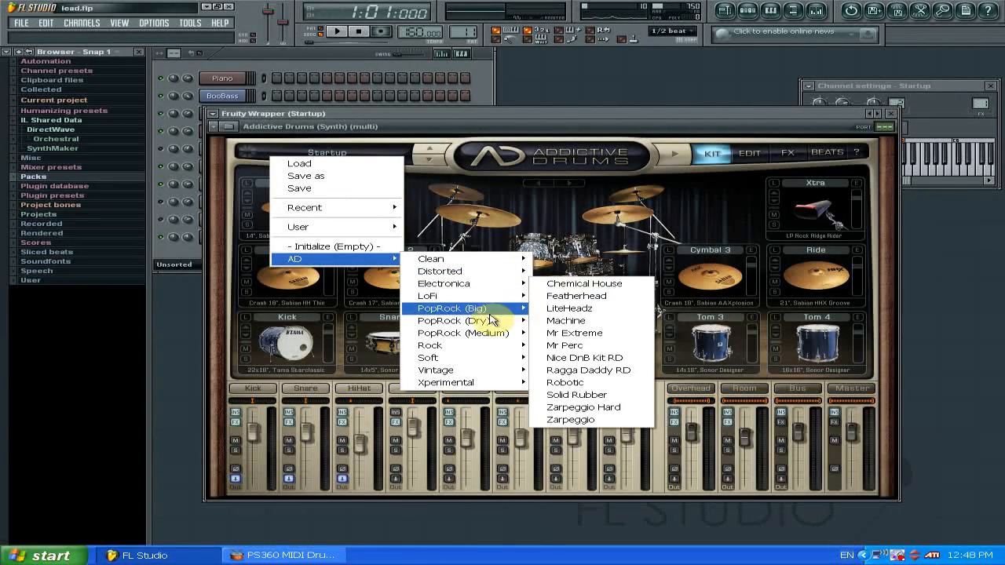
pyautogui.moveTo(452, 308)
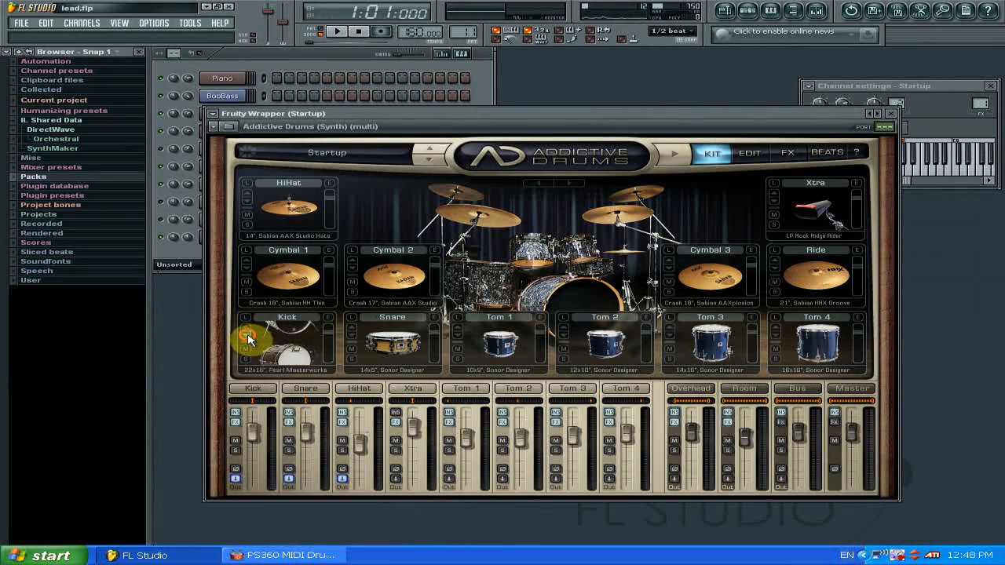
# Choose a different kick drum model in the Kit page's Kick slot
pyautogui.click(285, 342)
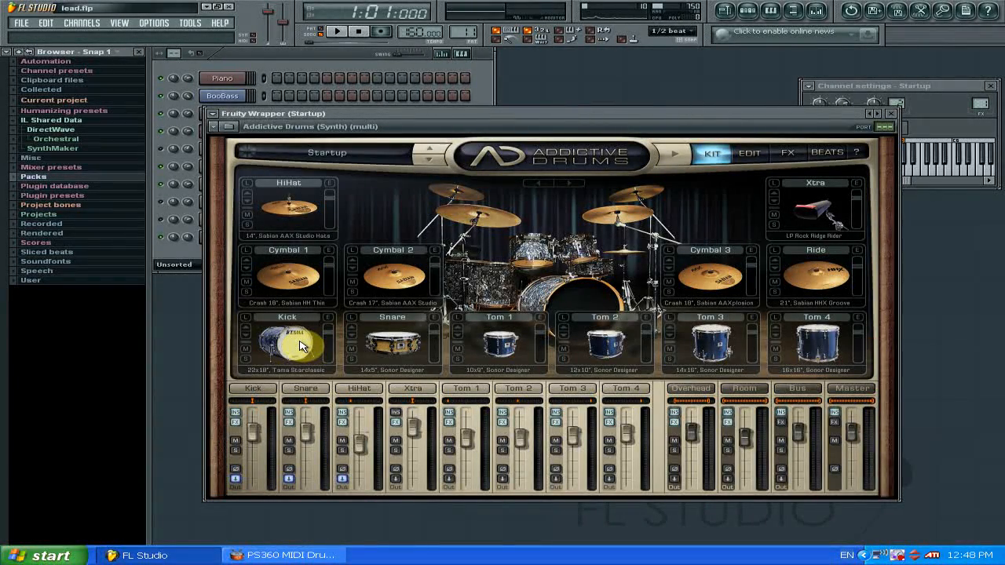
pyautogui.moveTo(373, 325)
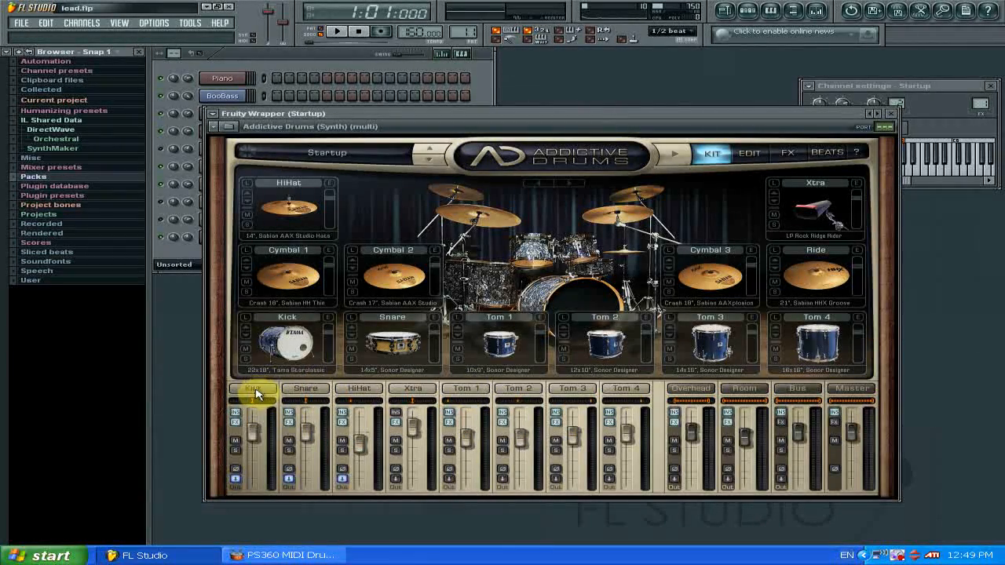
# Review the Kick, Snare, Overheads and Bus channels on the Edit page, enable Bus distortion, then HiHat and Snare
pyautogui.click(748, 152)
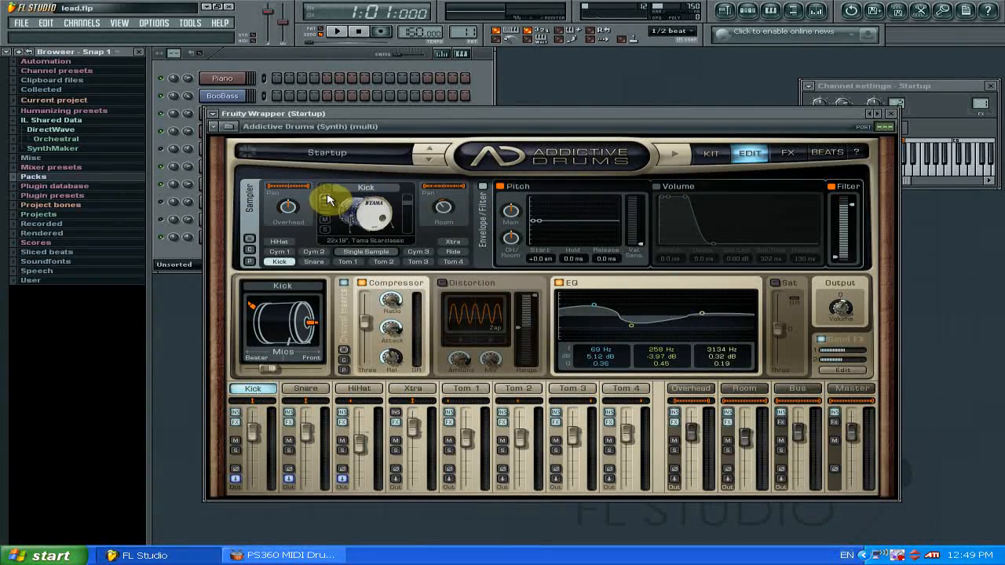
pyautogui.moveTo(594, 201)
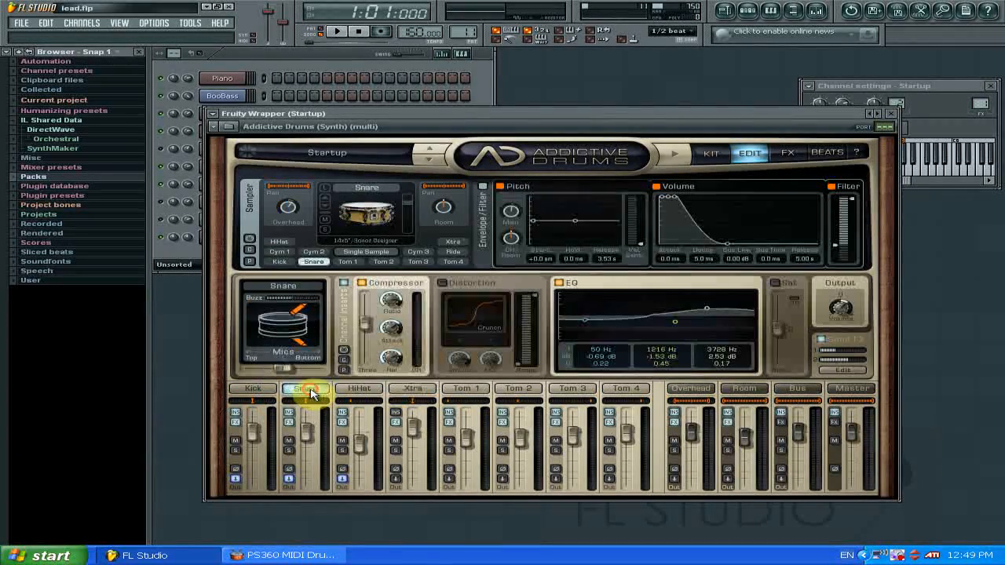
pyautogui.click(304, 387)
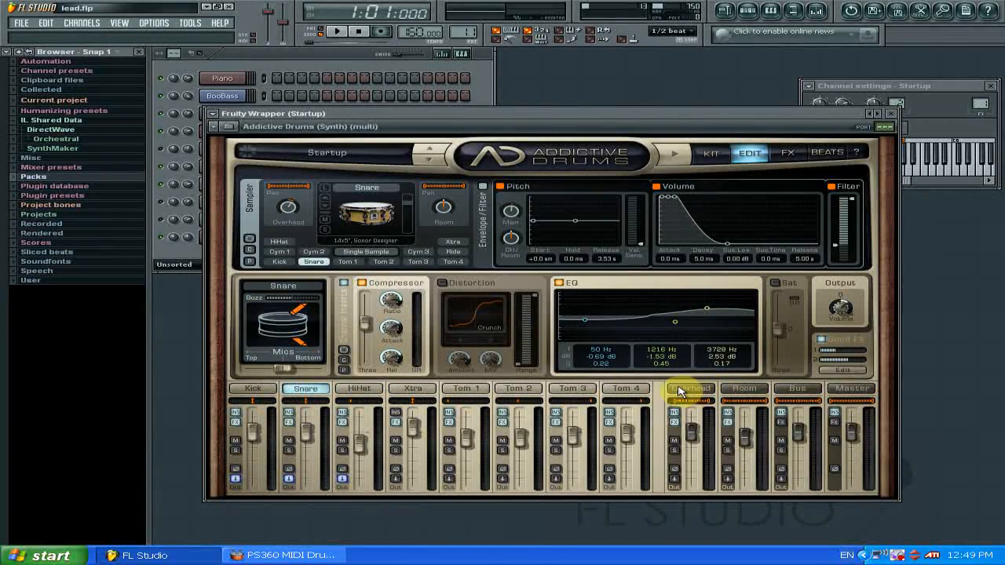
pyautogui.click(690, 388)
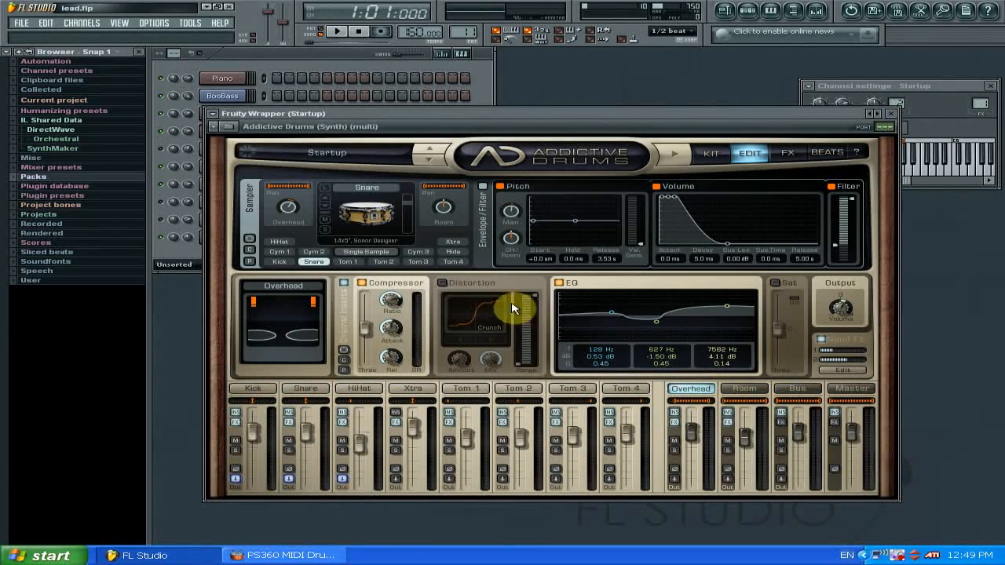
pyautogui.moveTo(596, 292)
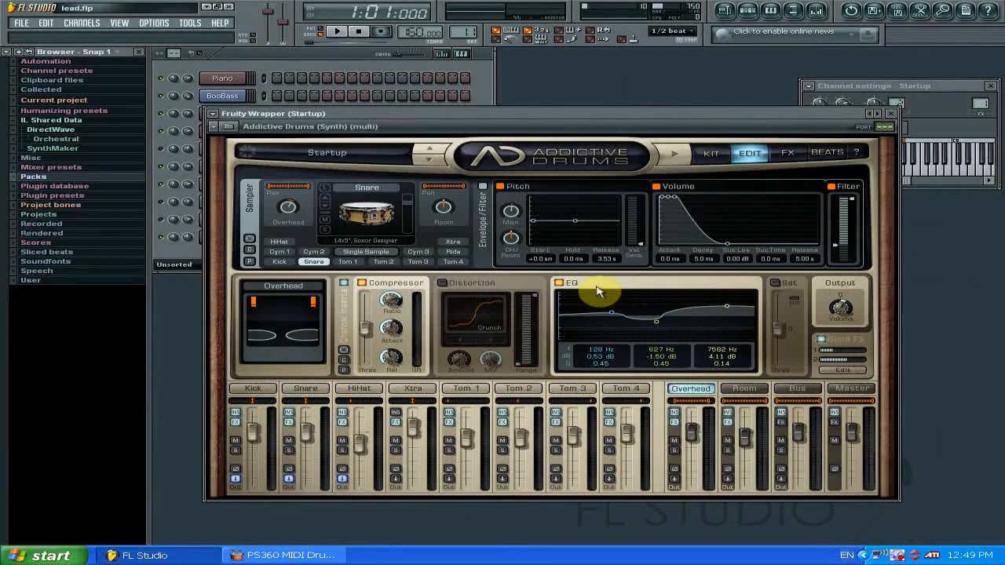
pyautogui.moveTo(714, 301)
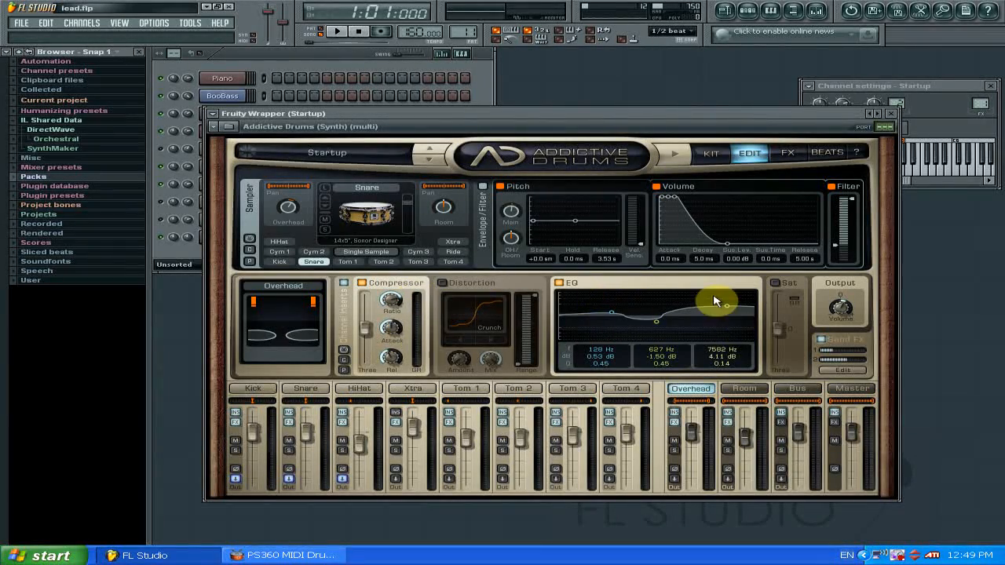
pyautogui.moveTo(471, 308)
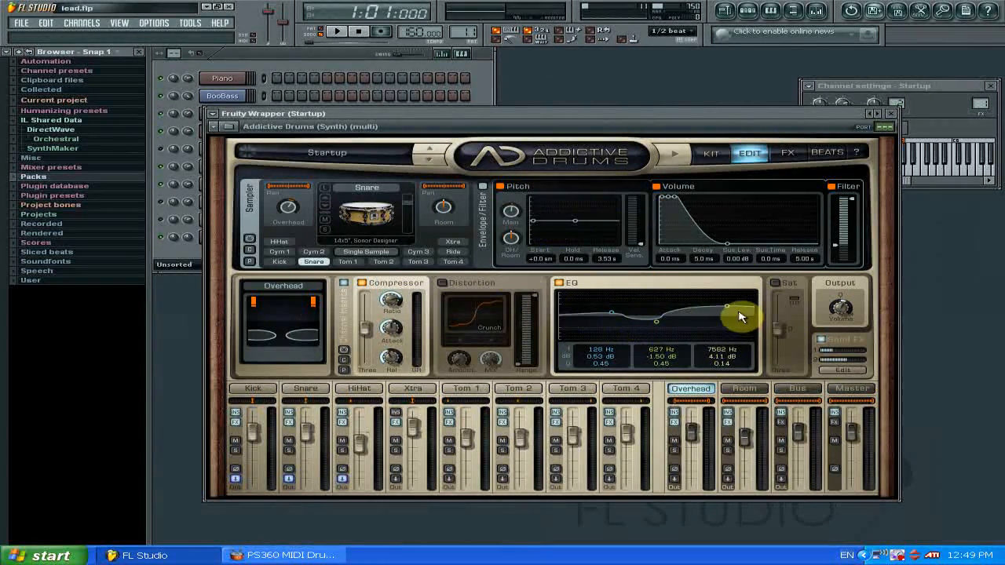
pyautogui.click(742, 389)
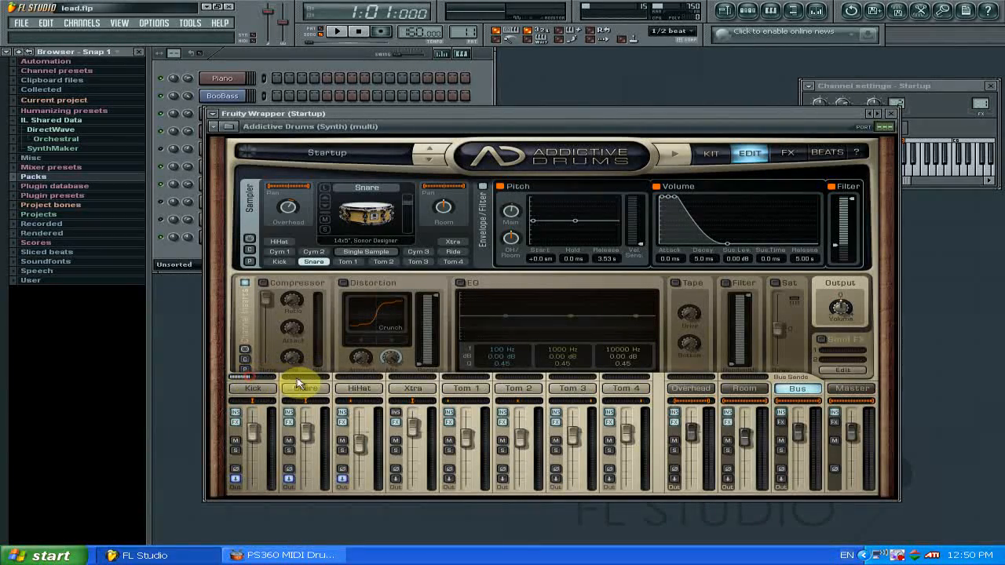
pyautogui.moveTo(471, 369)
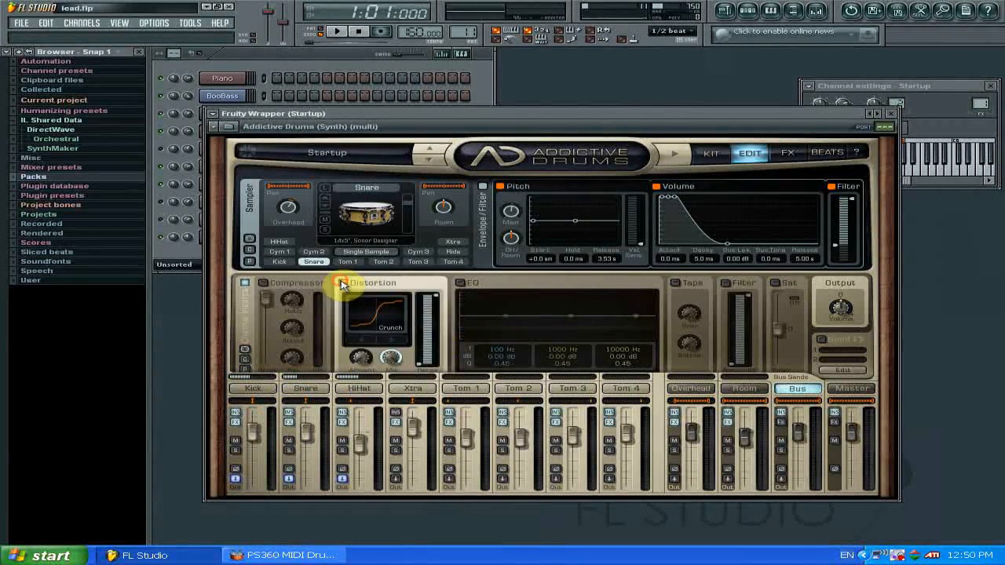
pyautogui.click(339, 283)
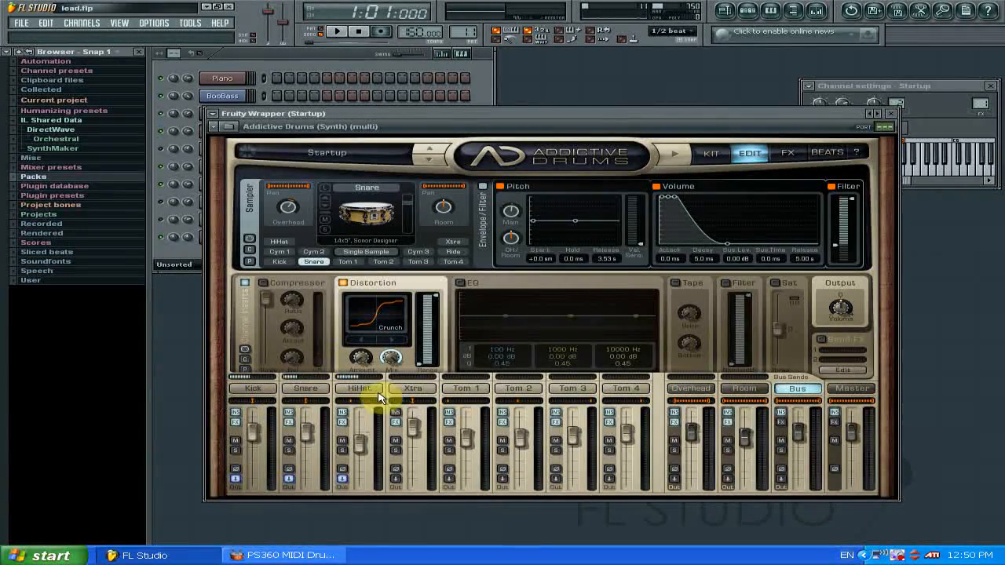
pyautogui.moveTo(408, 295)
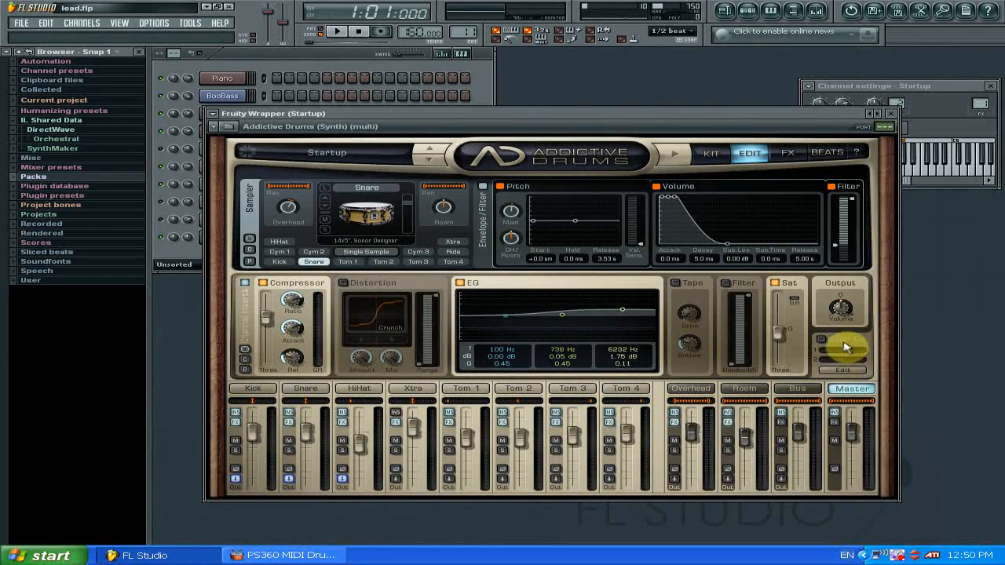
pyautogui.click(358, 389)
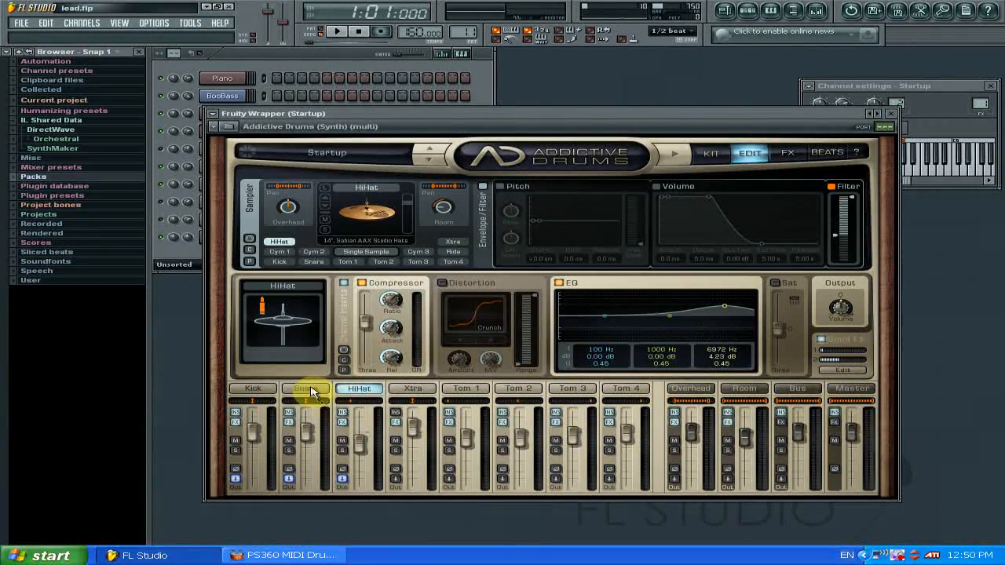
pyautogui.click(305, 389)
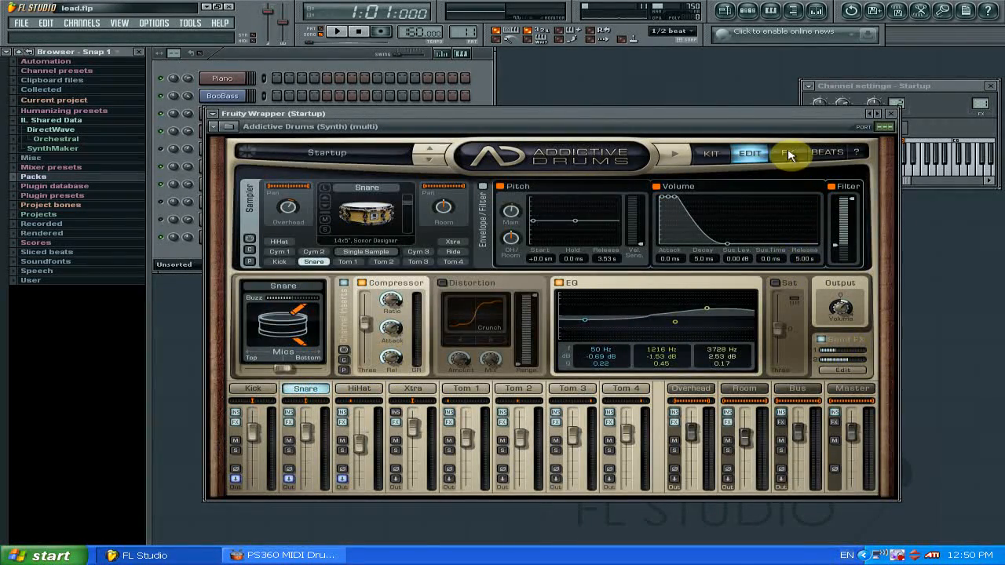
# Shorten the reverb pre-delay on the FX page, then move on to the Beats page
pyautogui.click(788, 152)
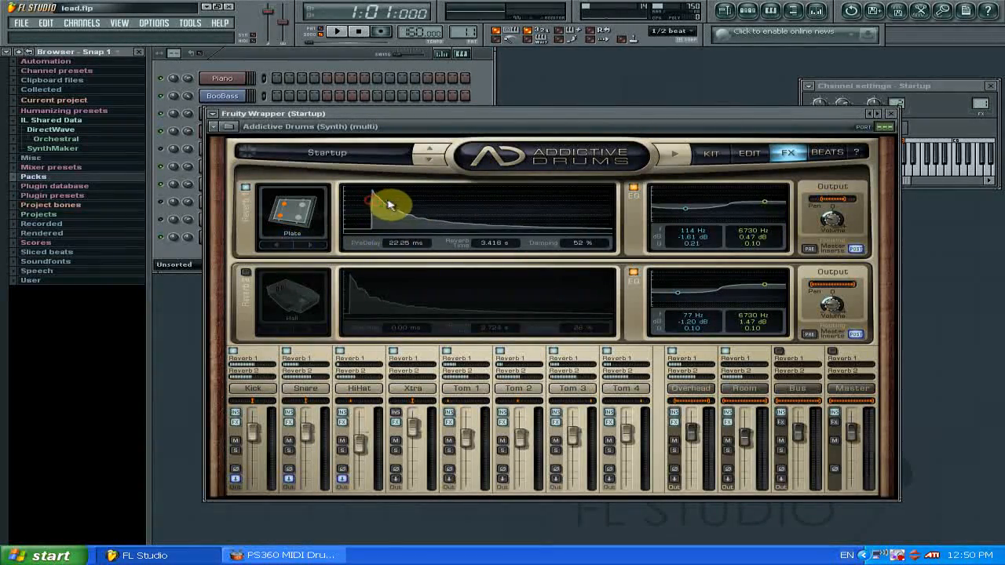
pyautogui.moveTo(392, 202); pyautogui.dragTo(400, 245)
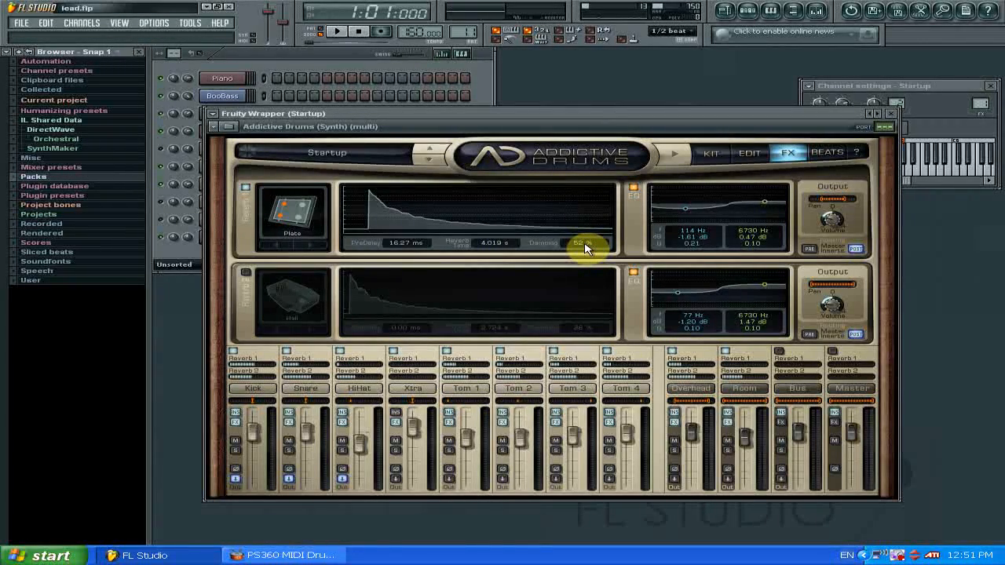
pyautogui.moveTo(761, 218)
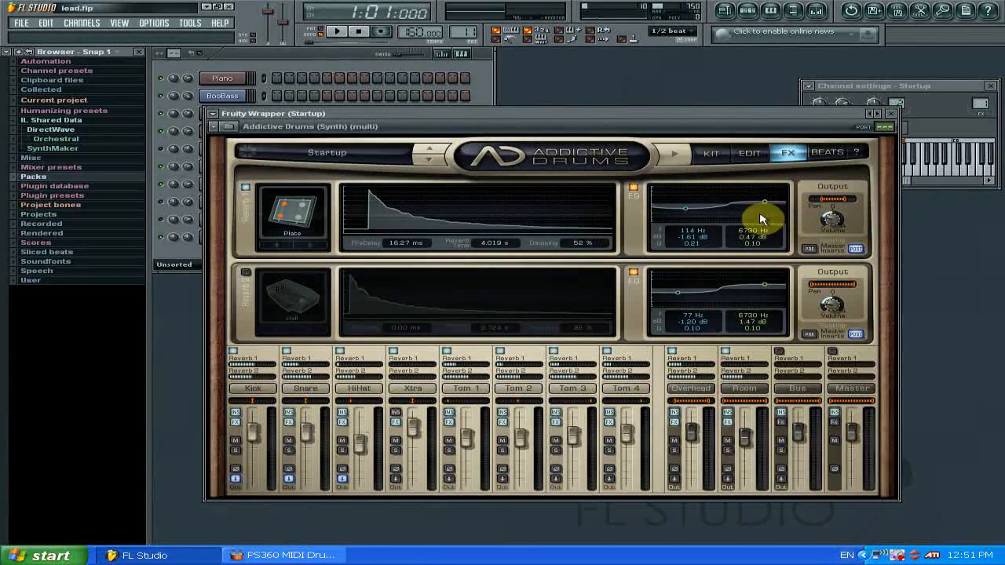
pyautogui.click(826, 153)
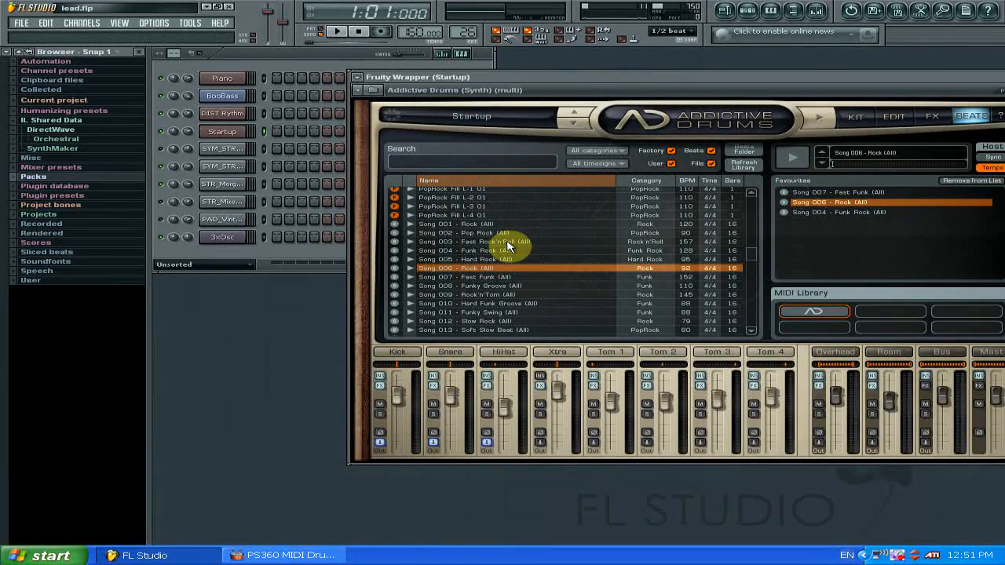
pyautogui.moveTo(750, 254)
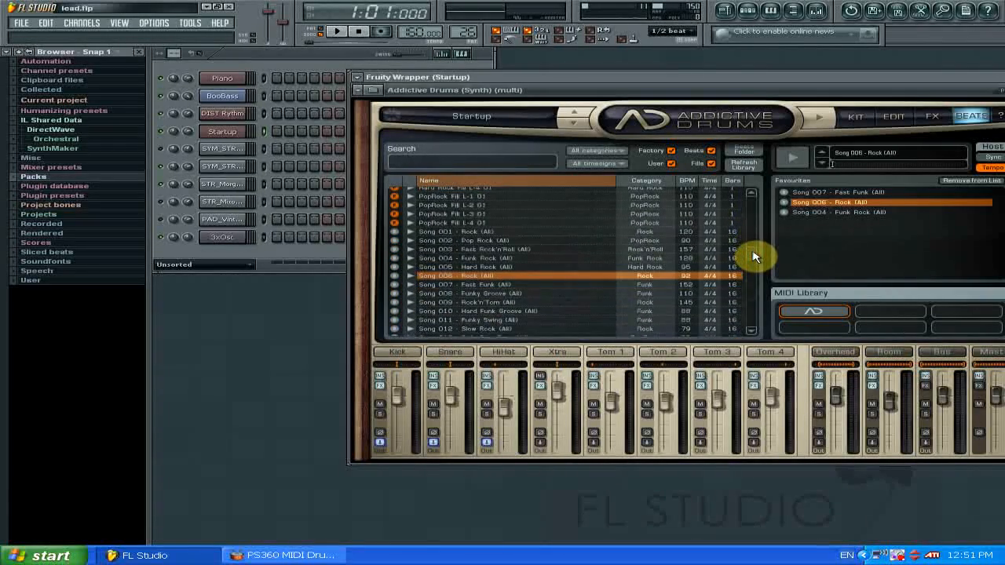
pyautogui.moveTo(581, 245)
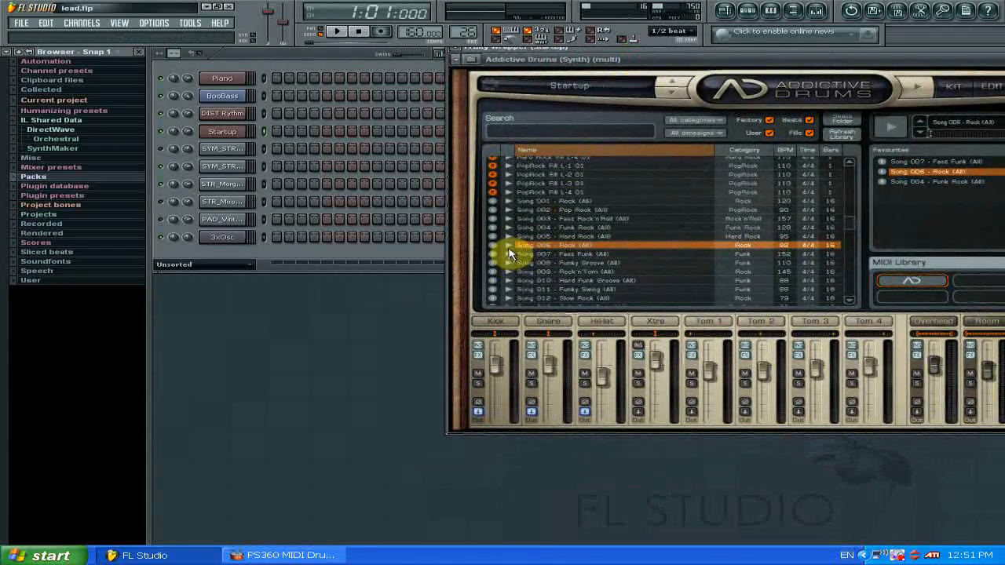
# Expand, collapse and re-expand Song 006 - Rock to reveal its Bridge, Chorus, Middle and Verse parts
pyautogui.click(509, 245)
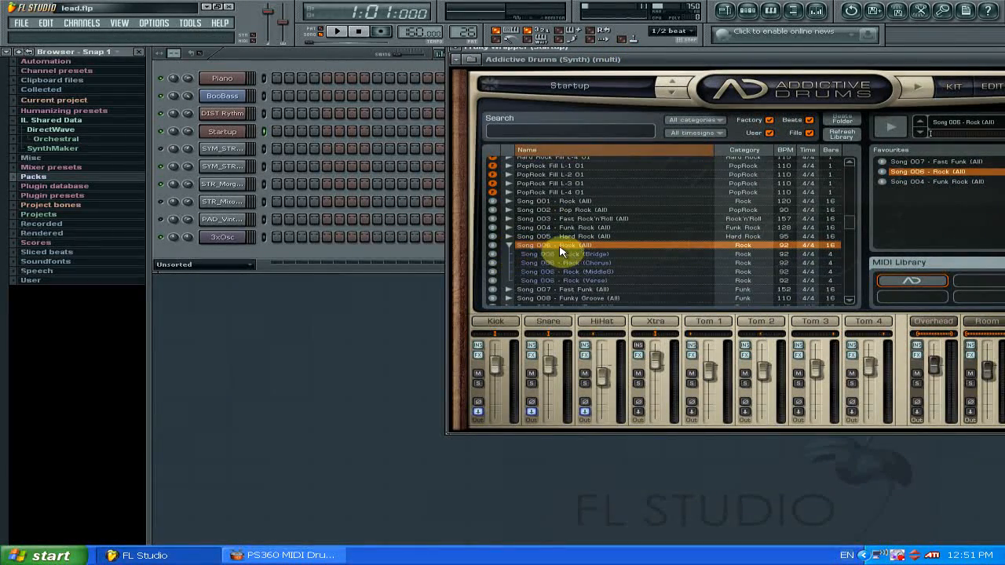
pyautogui.click(509, 245)
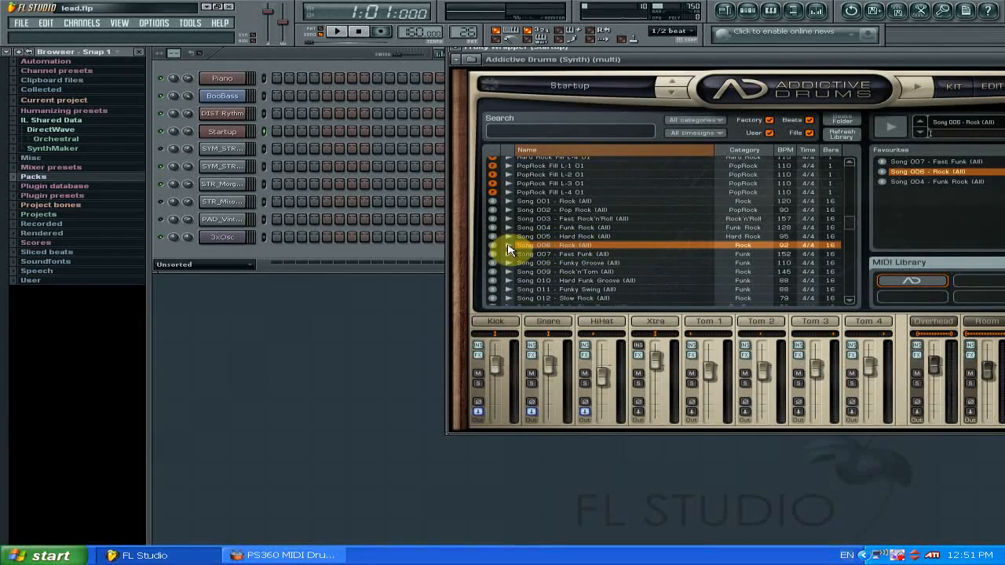
pyautogui.click(510, 244)
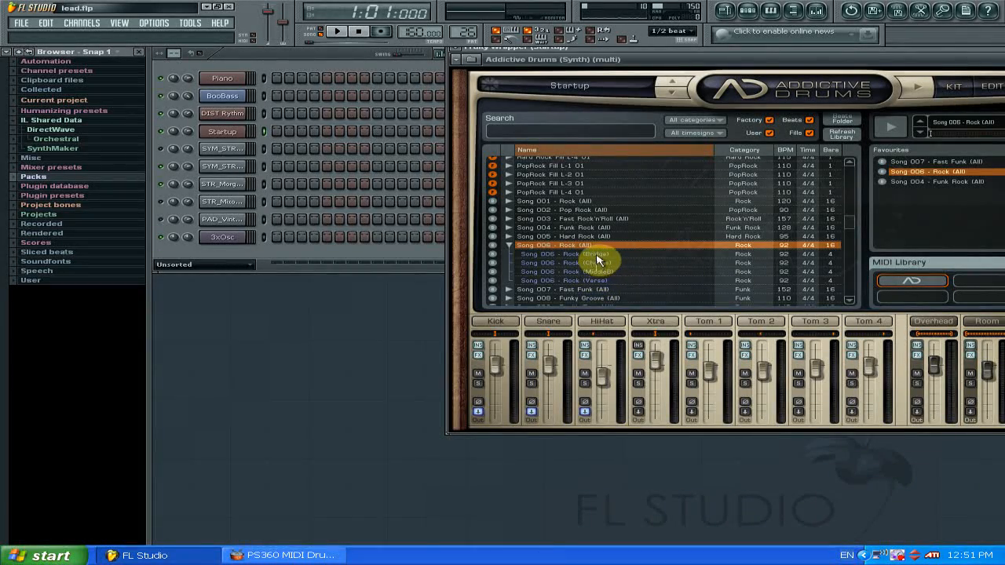
pyautogui.moveTo(589, 259)
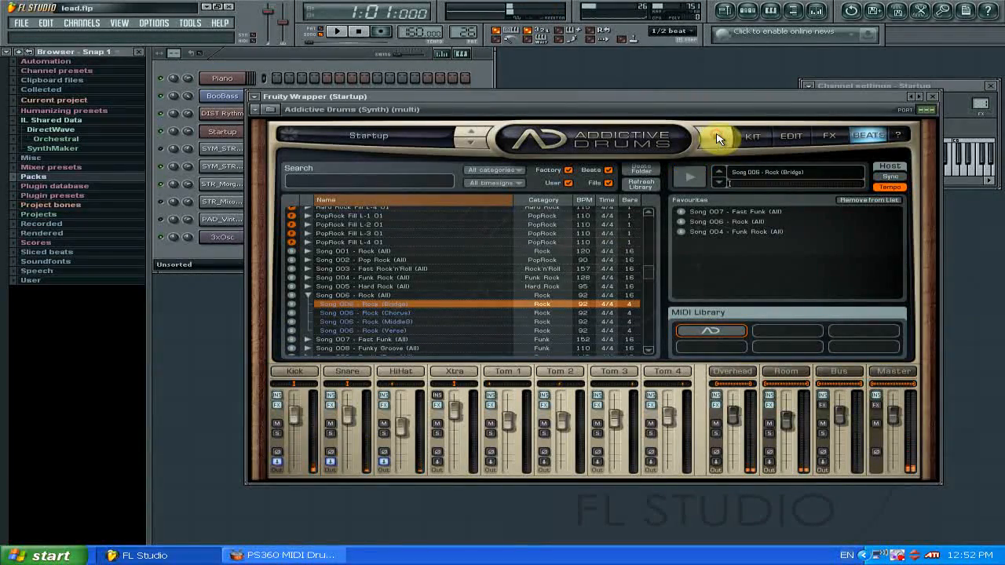
# Preview the Bridge part briefly and return Addictive Drums to its Kit page
pyautogui.click(336, 31)
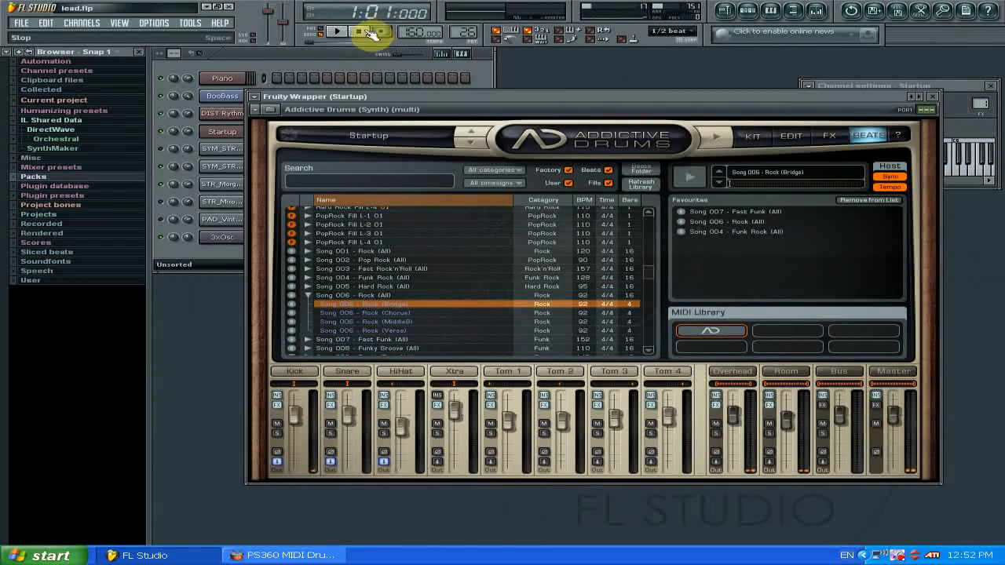
pyautogui.click(336, 31)
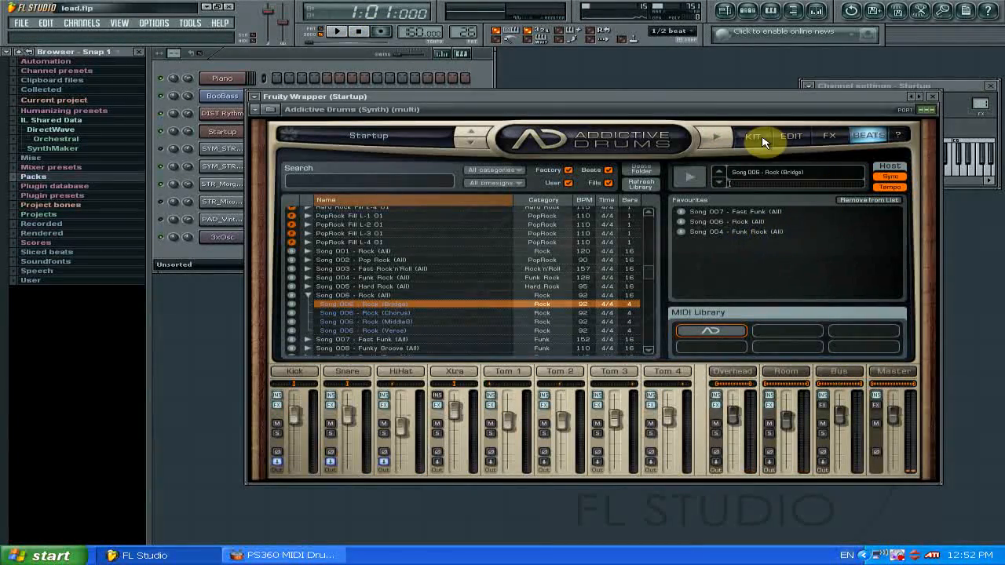
pyautogui.click(753, 135)
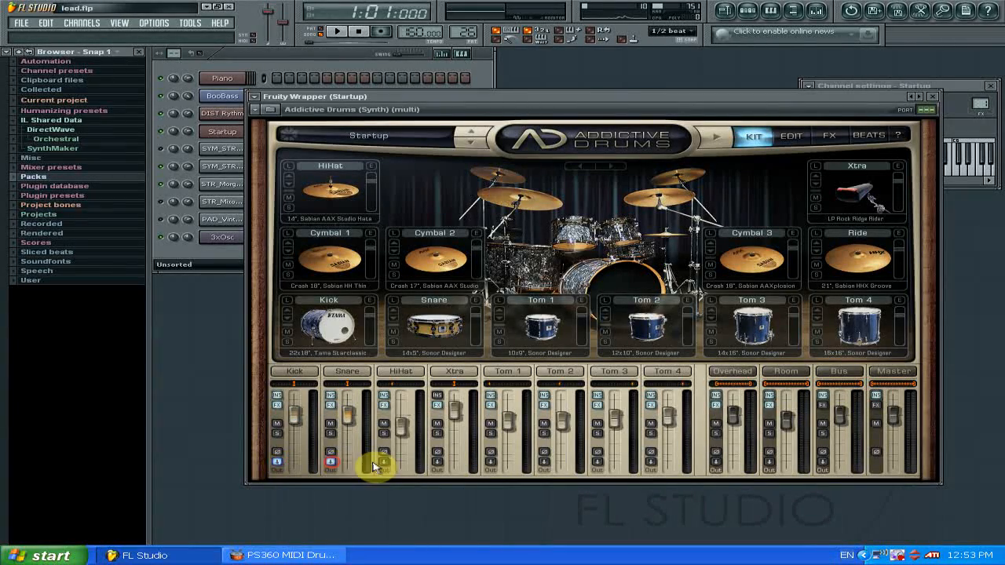
pyautogui.moveTo(730, 87)
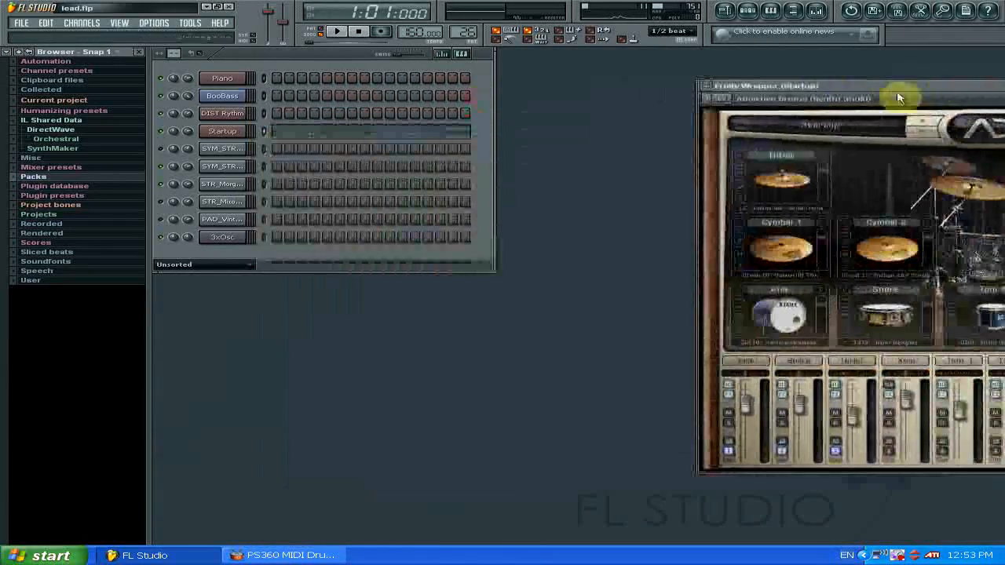
# Move the Addictive Drums window beside the step sequencer and bring up the mixer with F9
pyautogui.click(223, 130)
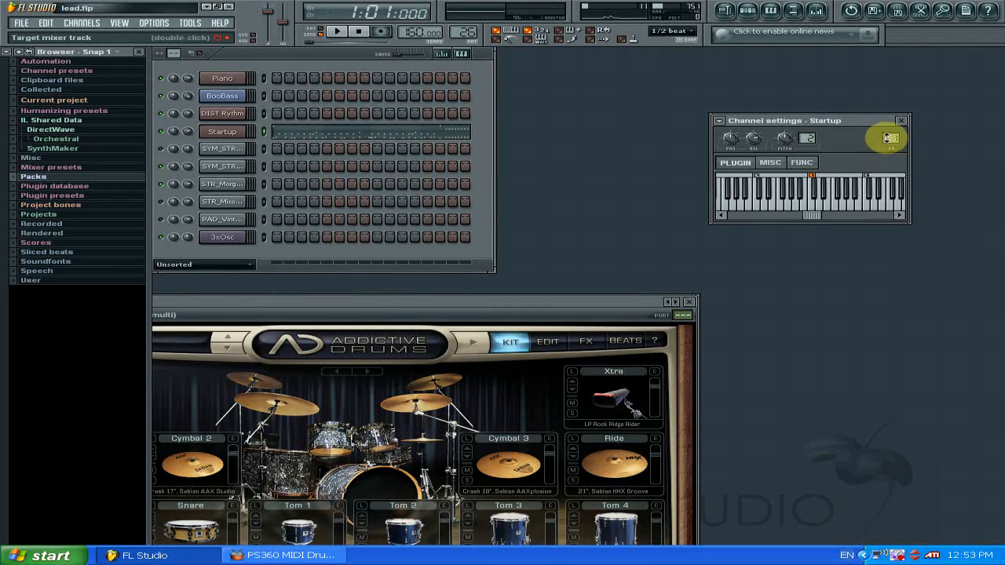
pyautogui.moveTo(829, 307)
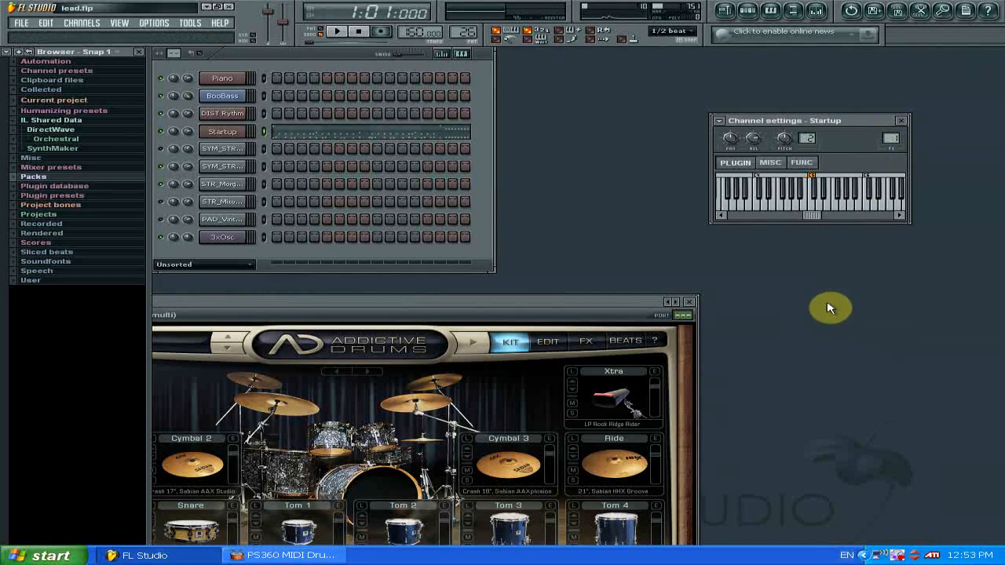
pyautogui.press('f9')
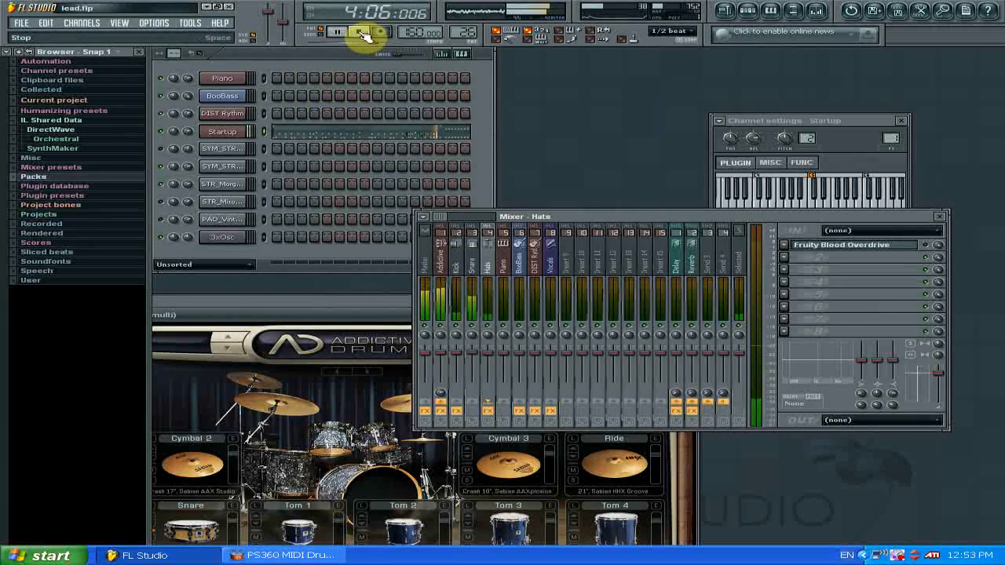
pyautogui.click(360, 31)
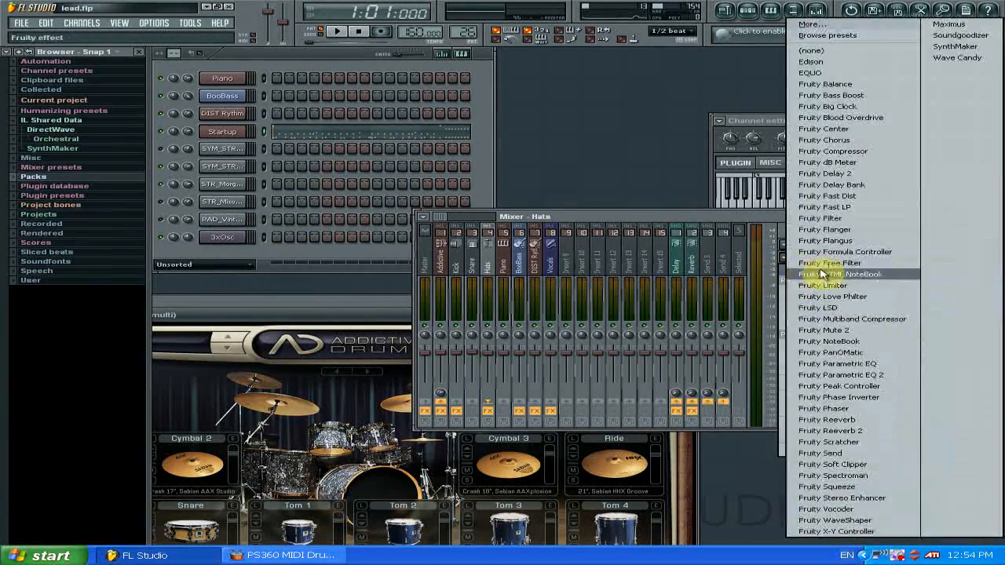
pyautogui.moveTo(954, 56)
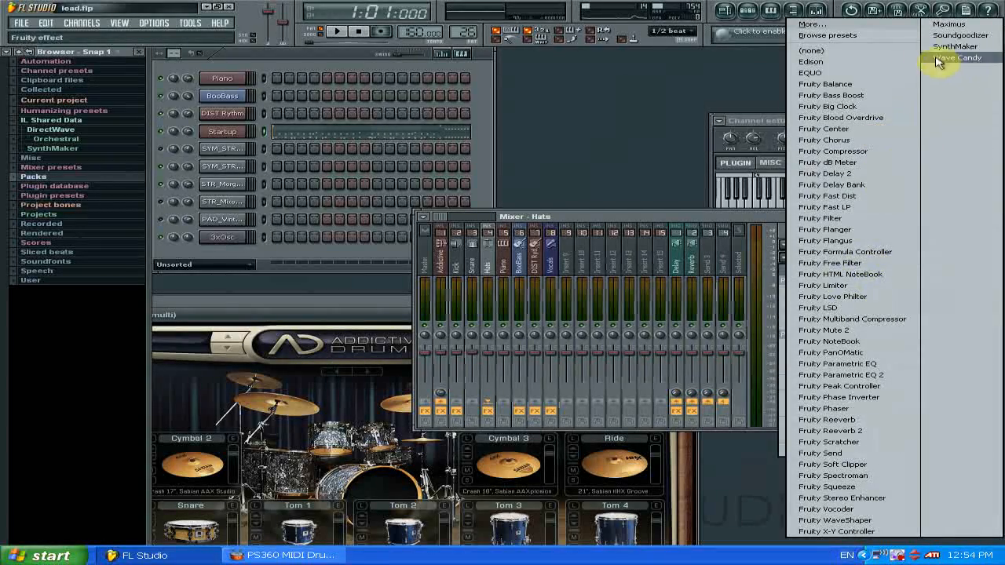
pyautogui.moveTo(855, 60)
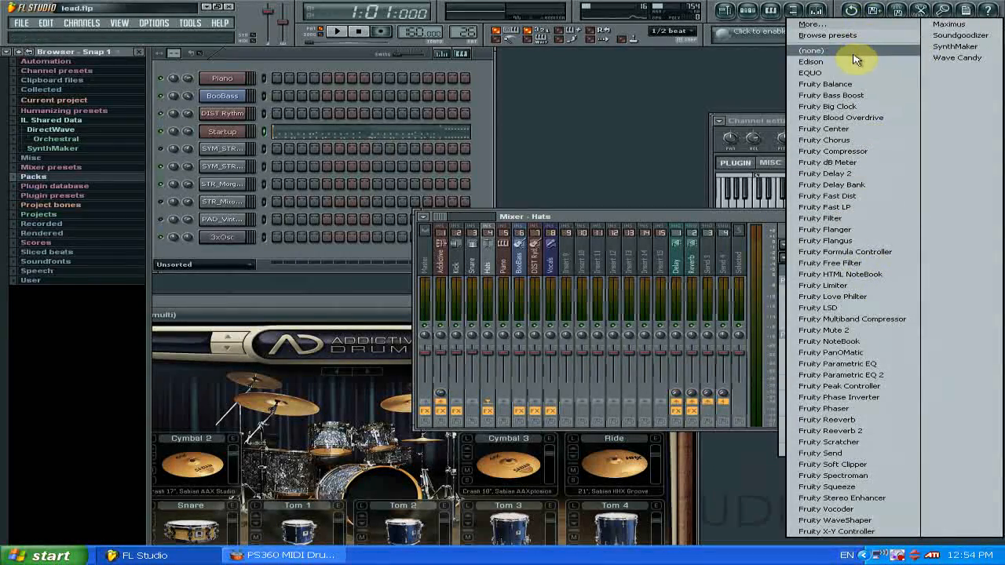
pyautogui.click(840, 116)
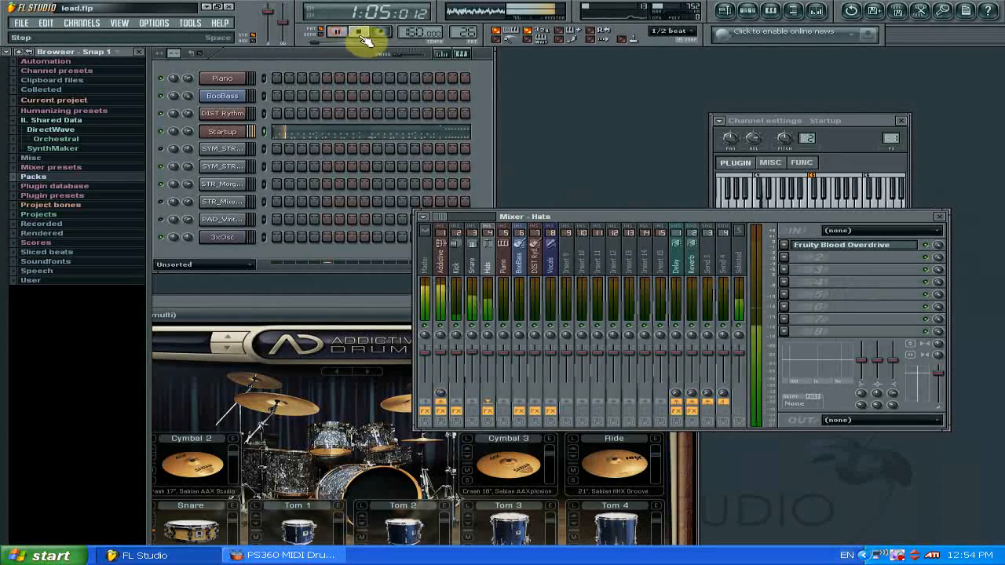
pyautogui.click(336, 31)
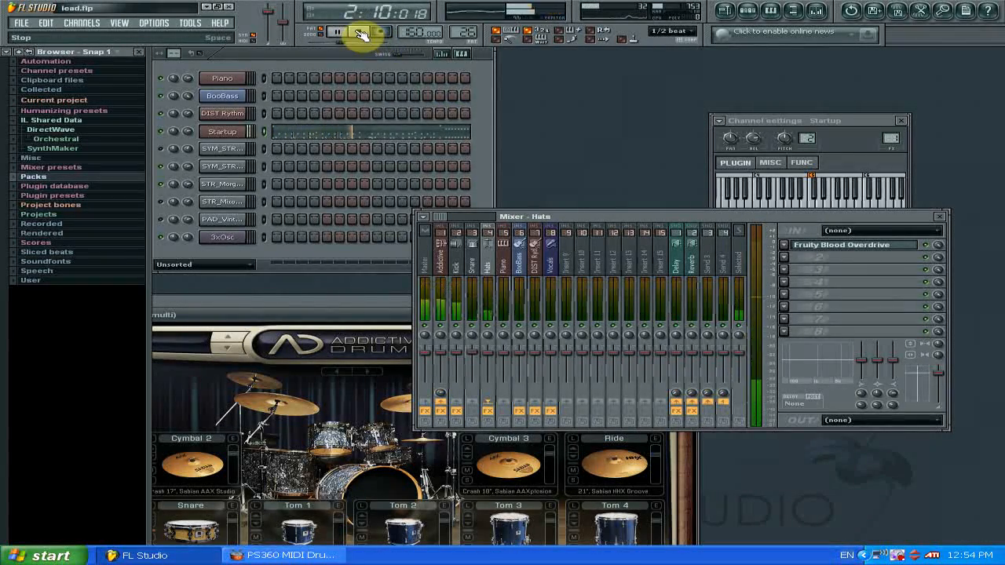
pyautogui.click(358, 31)
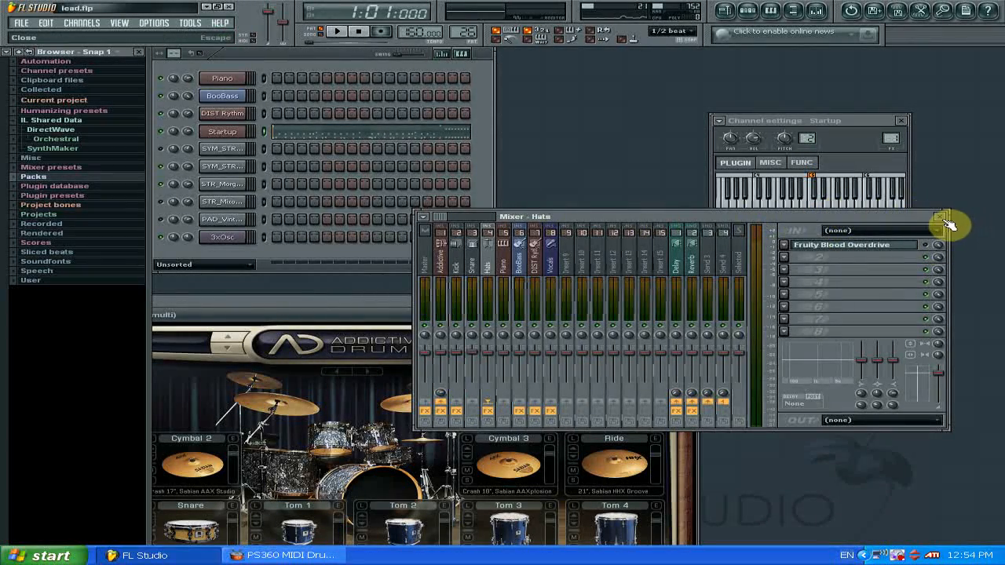
# Close the mixer and the Addictive Drums plugin window
pyautogui.click(941, 218)
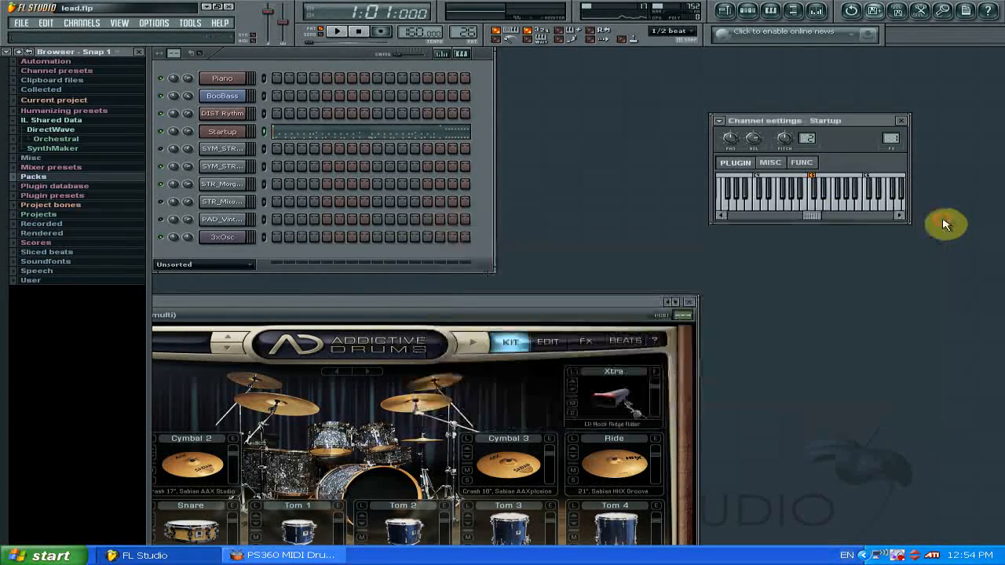
pyautogui.click(688, 302)
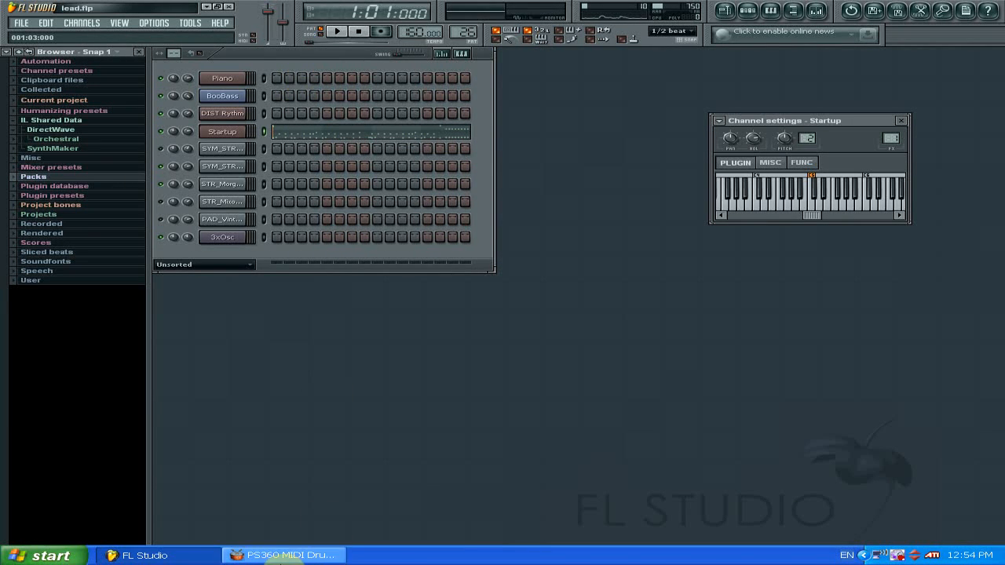
# Bring up the PS360 MIDI Drummer window and move it toward the screen centre
pyautogui.click(283, 556)
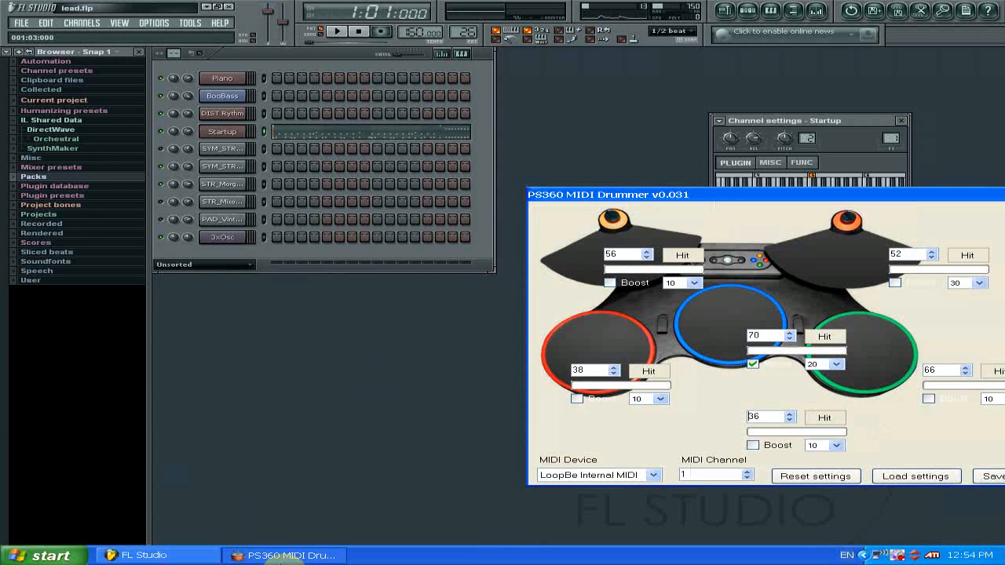
pyautogui.moveTo(898, 198)
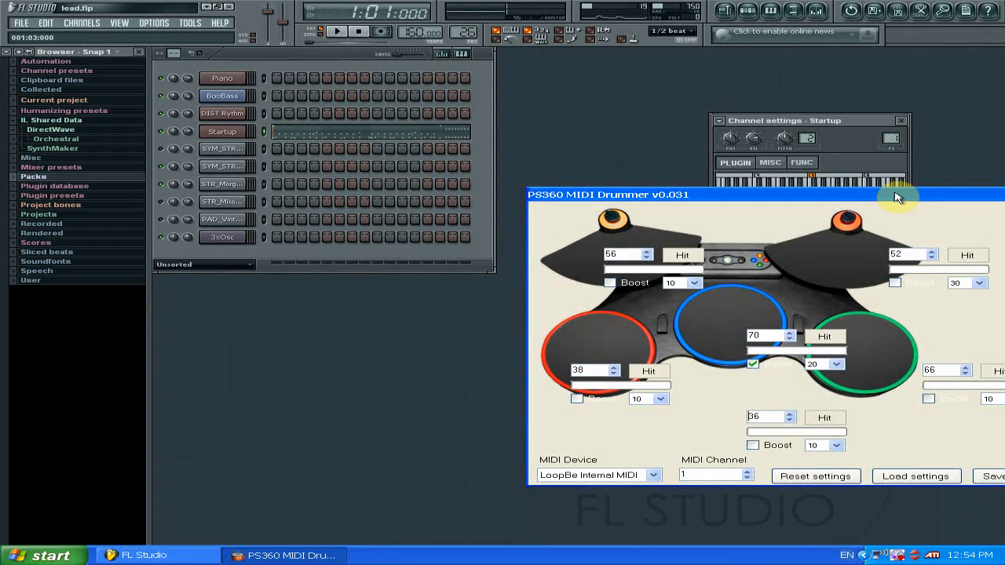
pyautogui.moveTo(895, 196); pyautogui.dragTo(612, 220)
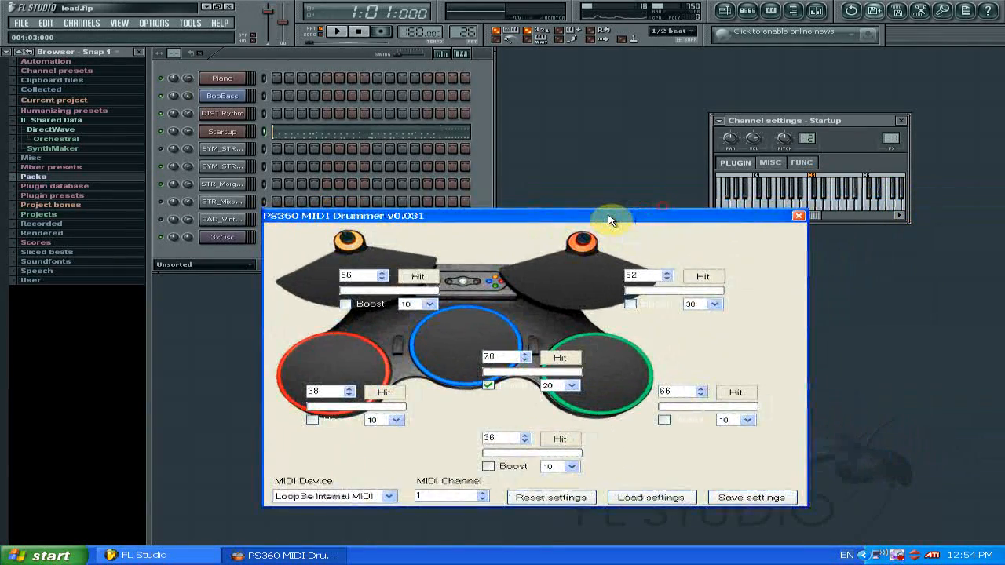